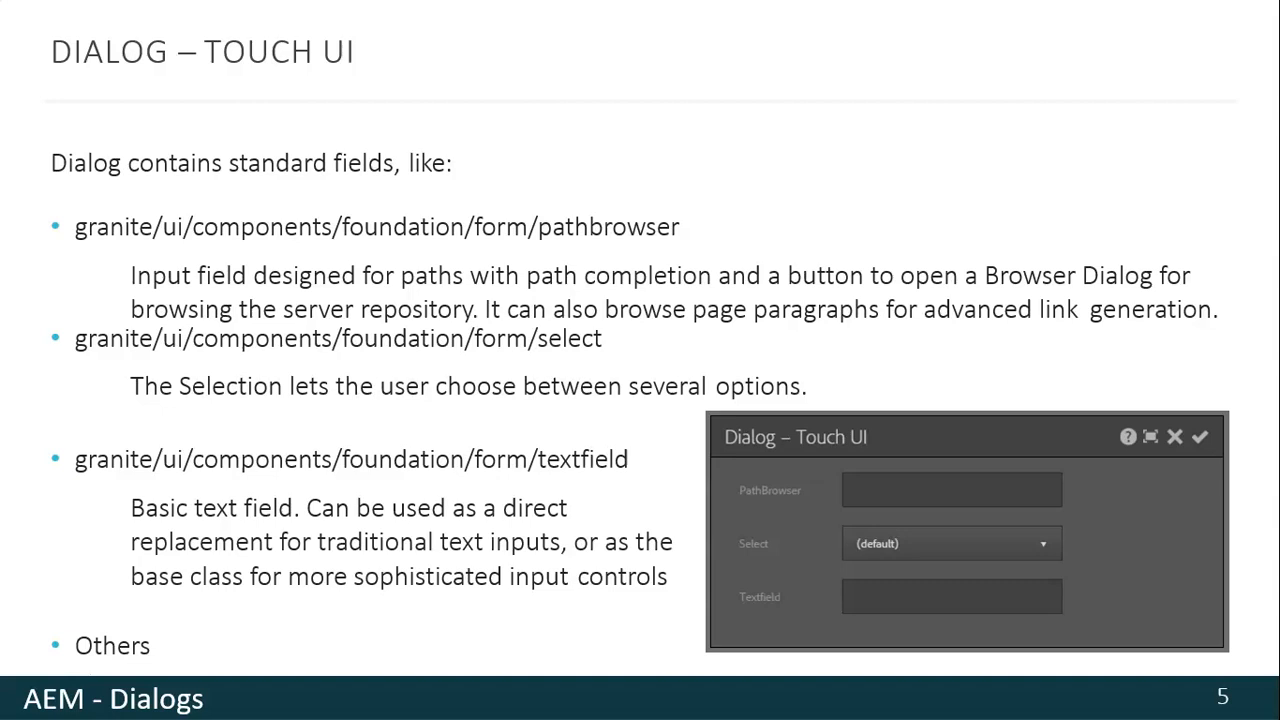
- Advance the slideshow to the Demo – Creation Dialog slide for Classic UI and Touch UI
key("Right")
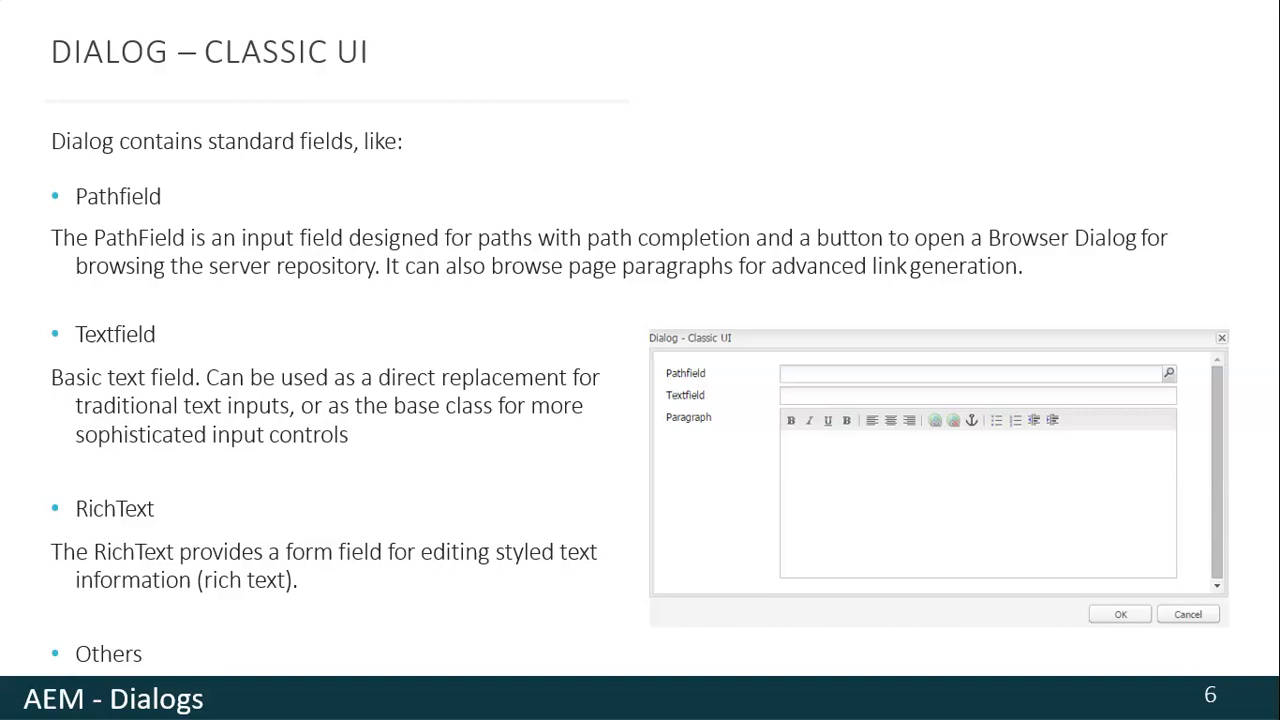
key("Right")
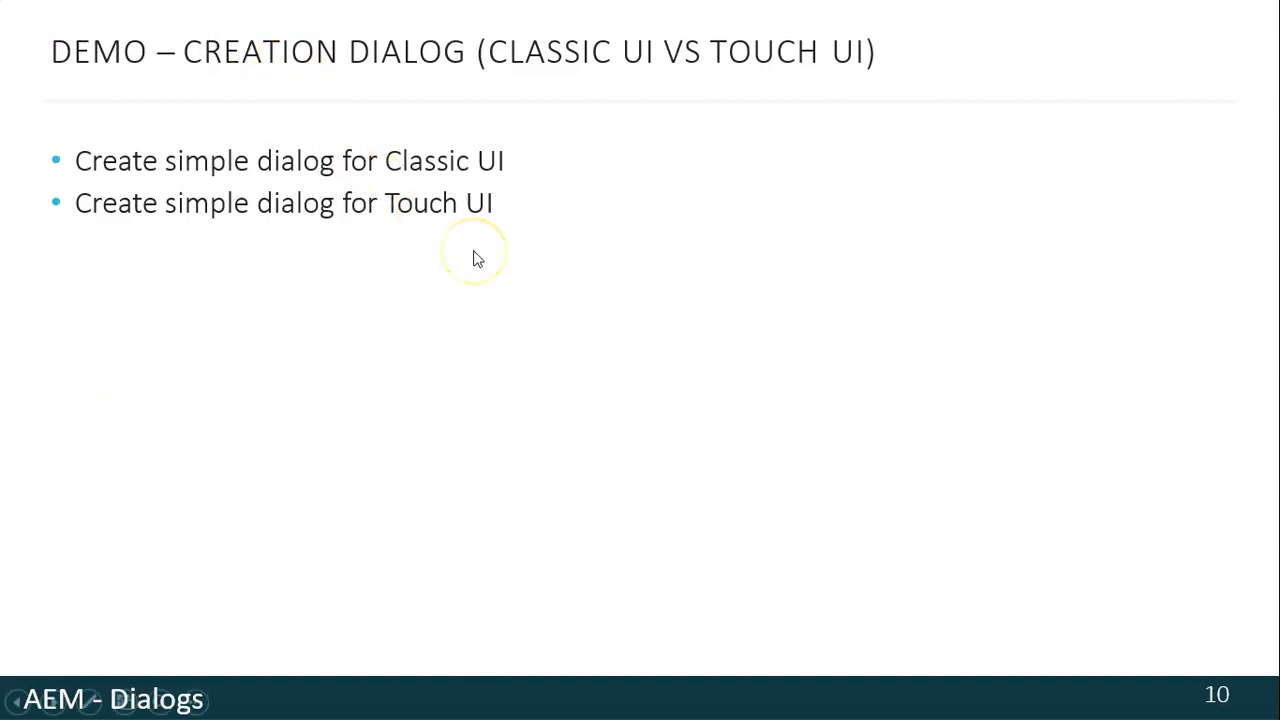
- End the slideshow and expand apps > weretail > components > content in the CRXDE Lite repository tree
key("Escape")
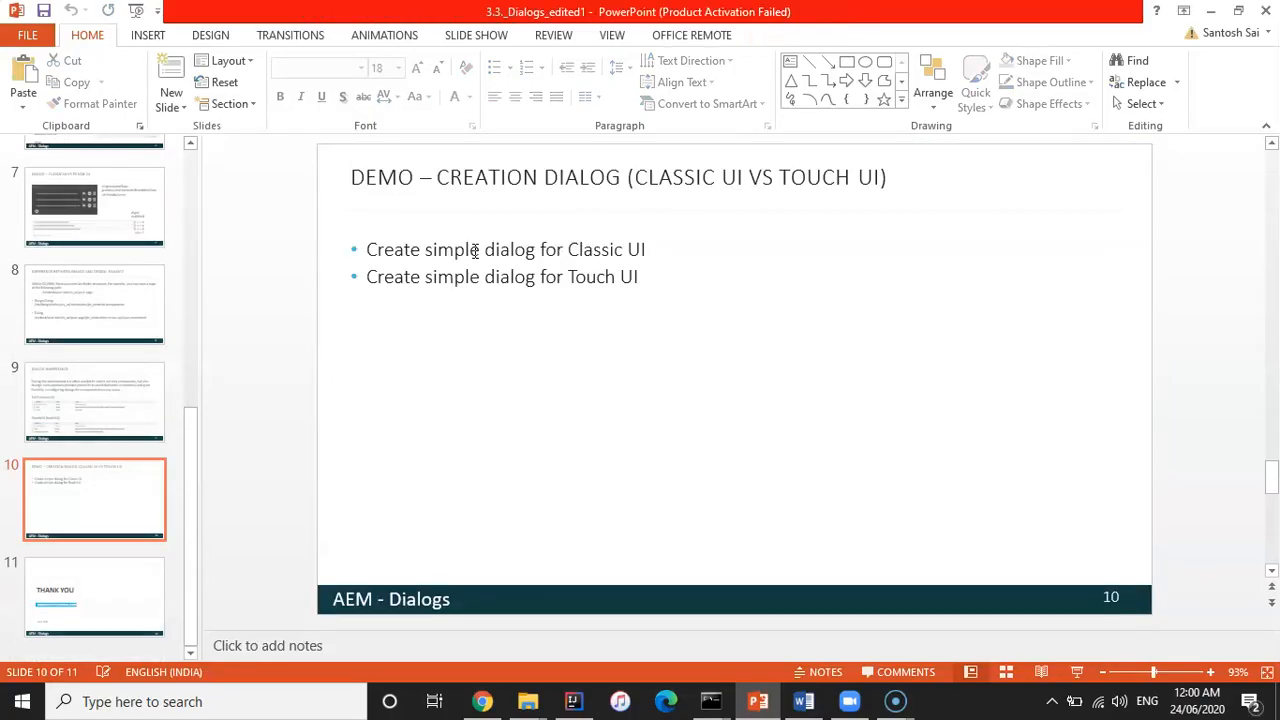
left_click(482, 700)
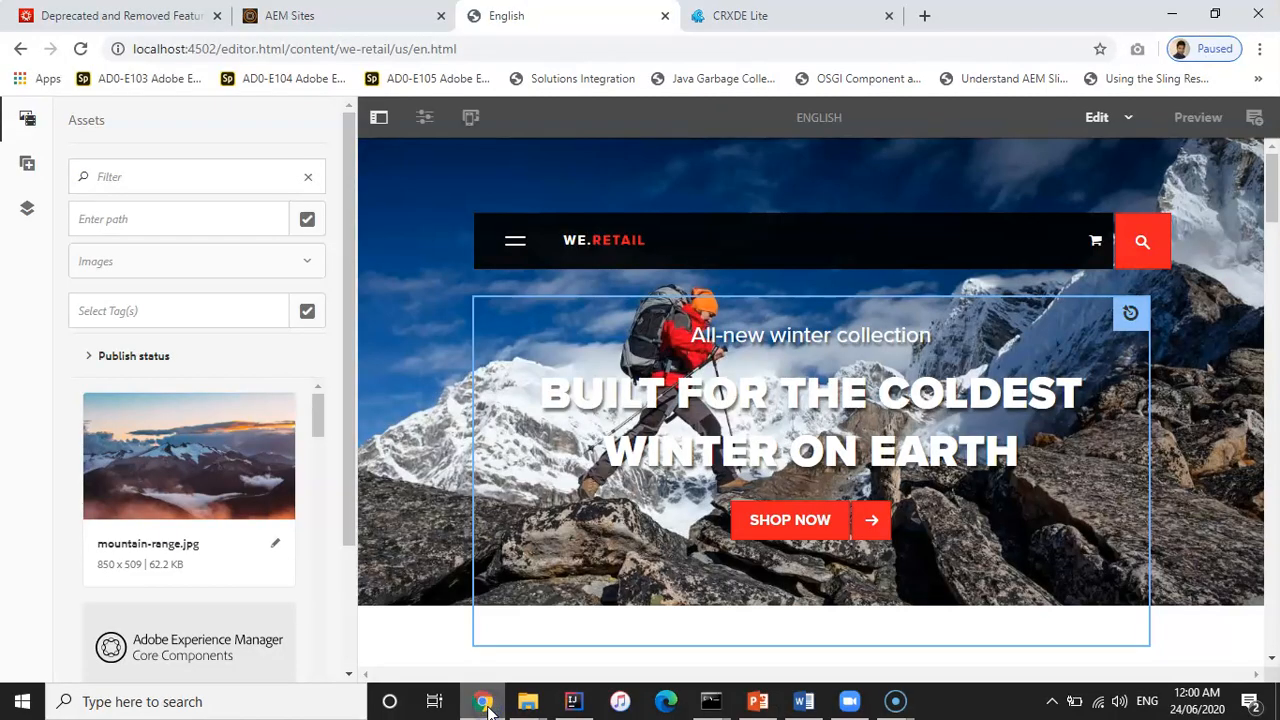
mouse_move(470, 170)
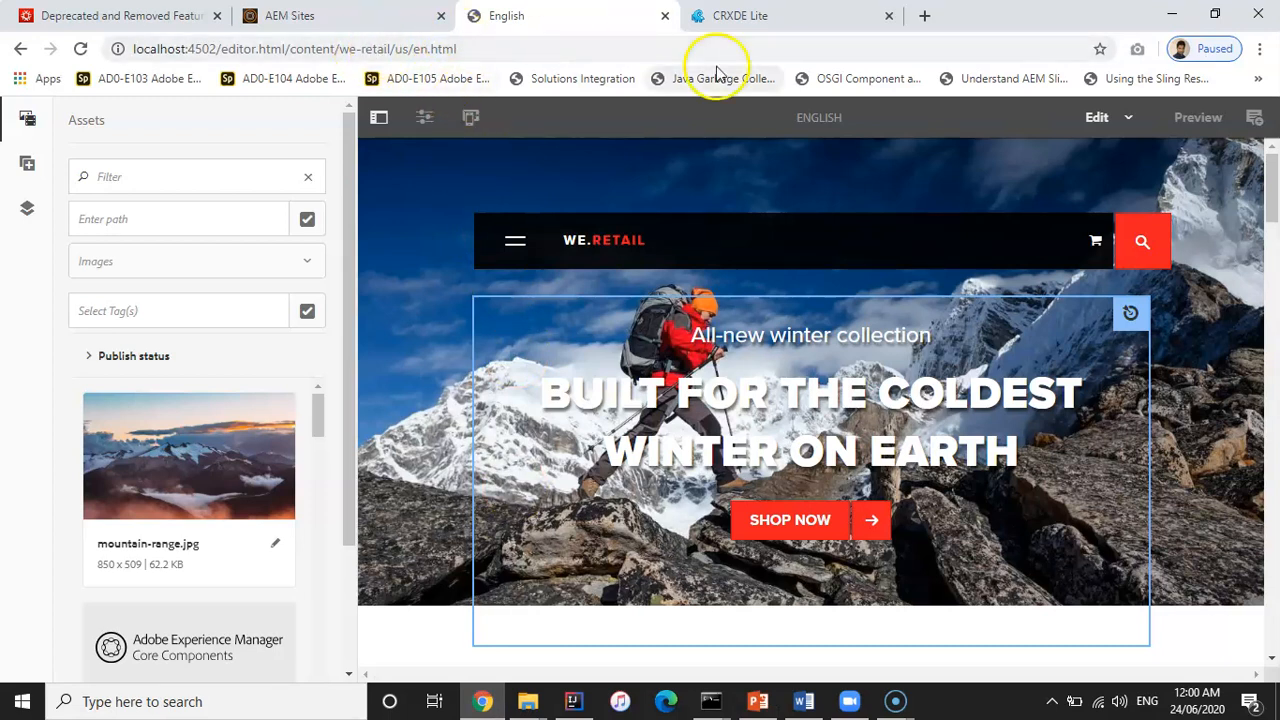
left_click(790, 16)
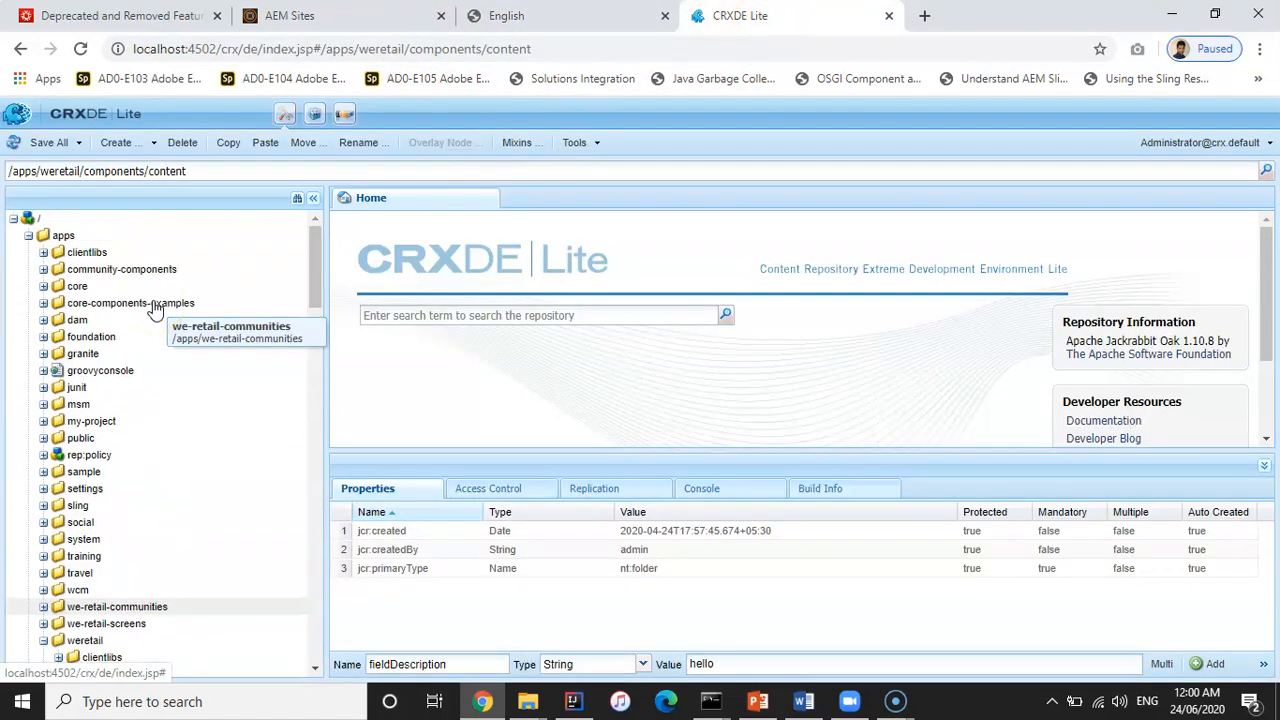
left_click(114, 408)
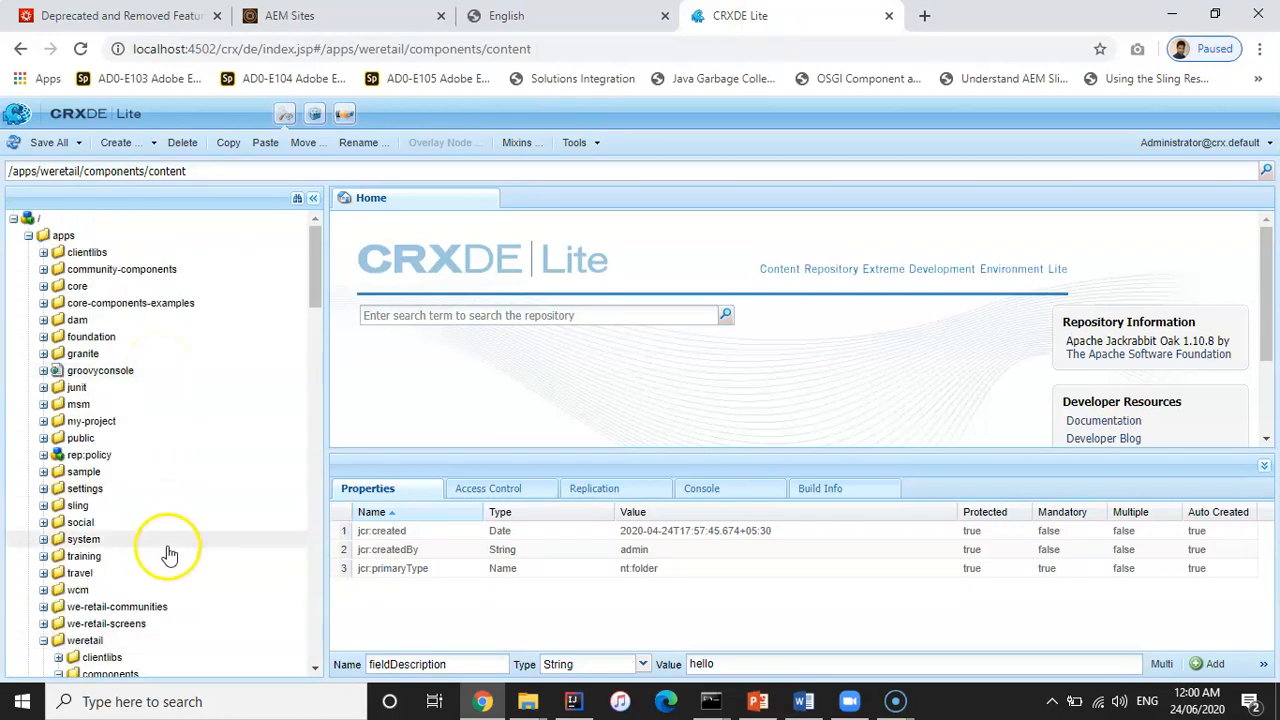
left_click(76, 322)
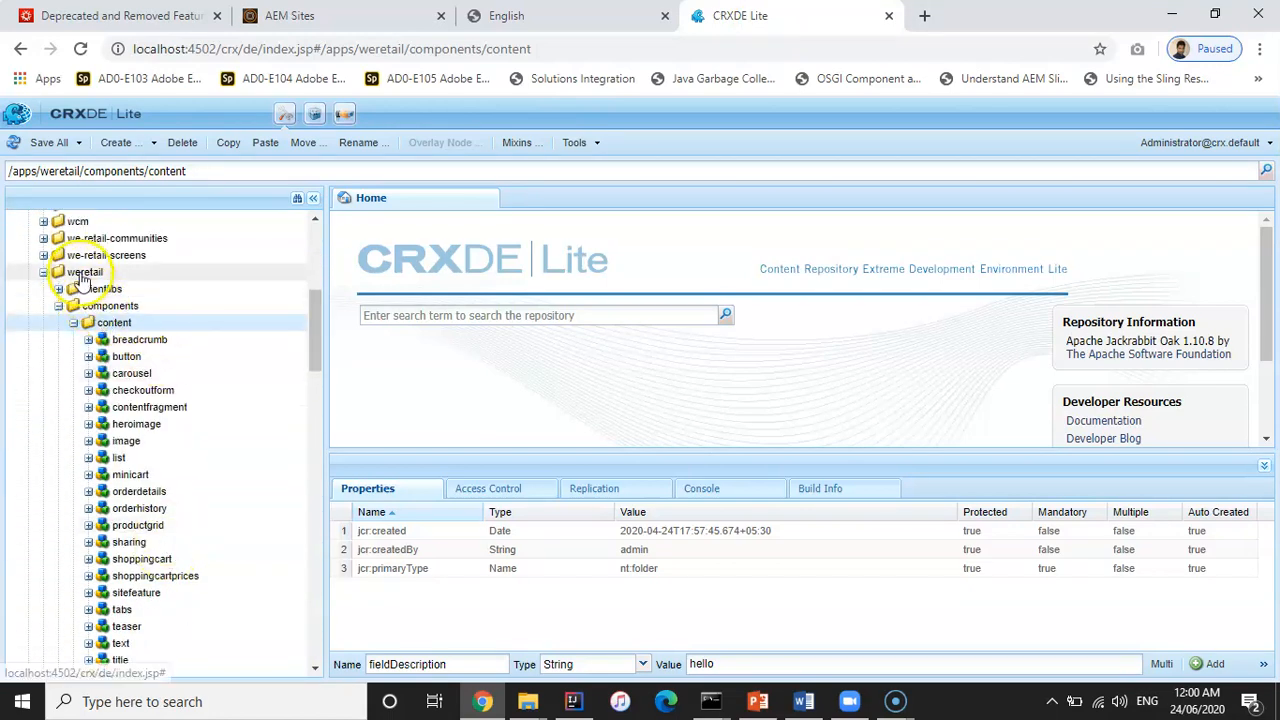
- Create the counter component (title Counter, group We.Retail) under the content folder
right_click(114, 322)
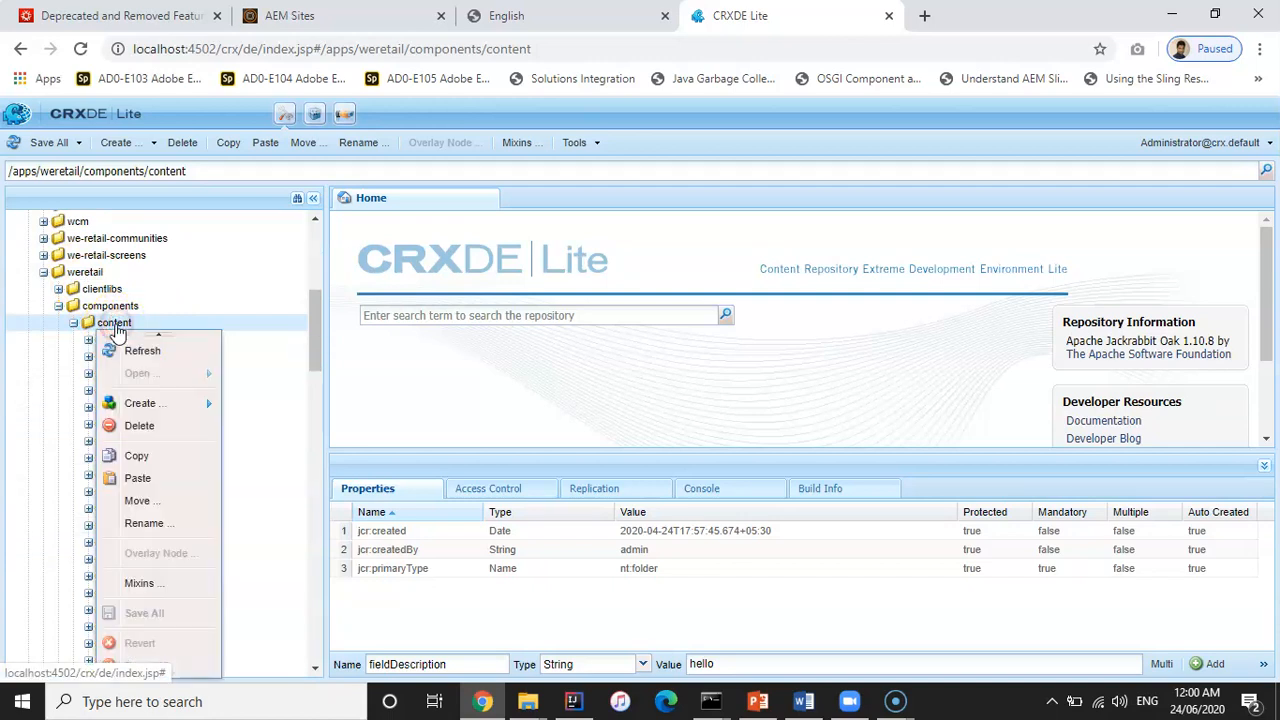
left_click(144, 404)
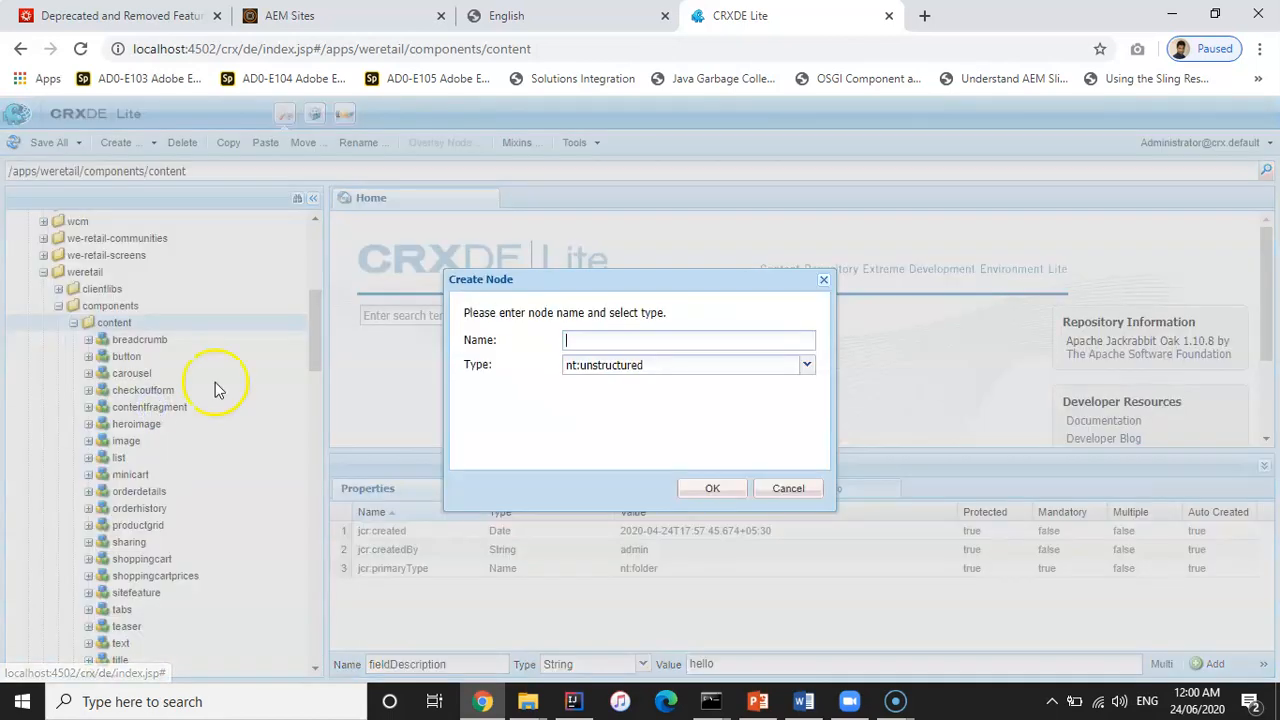
left_click(788, 488)
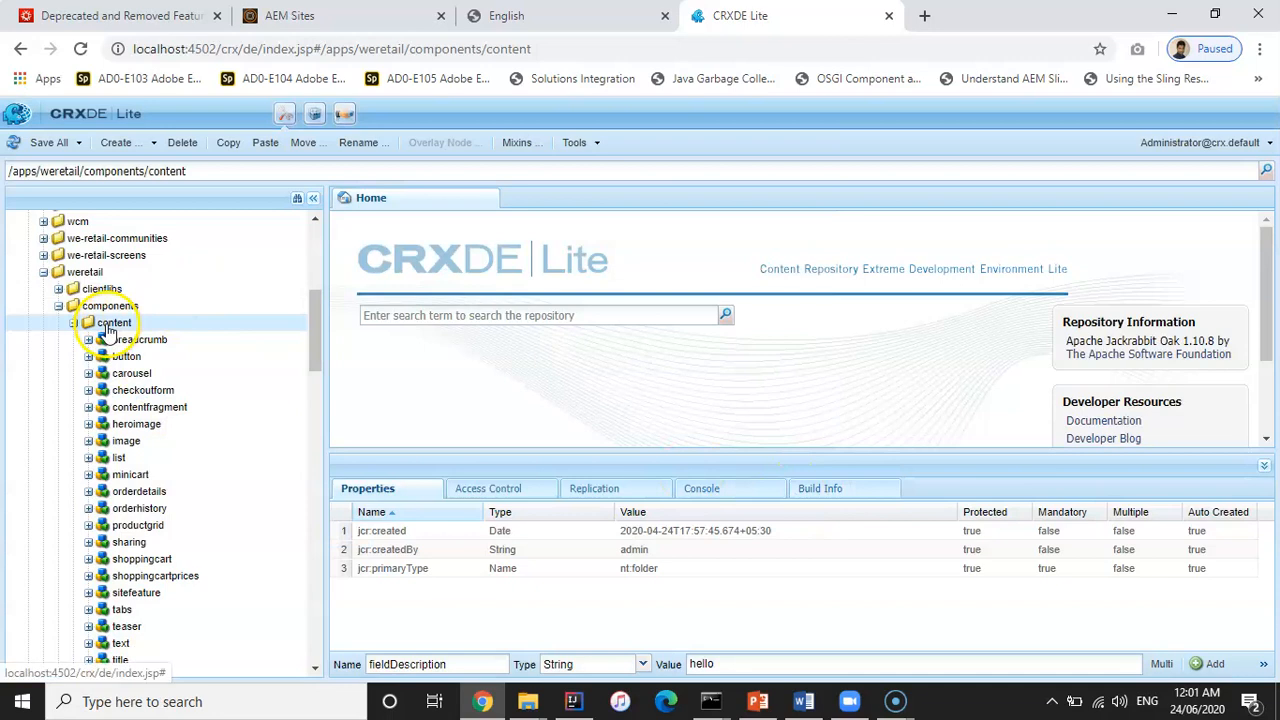
right_click(114, 322)
type("counter")
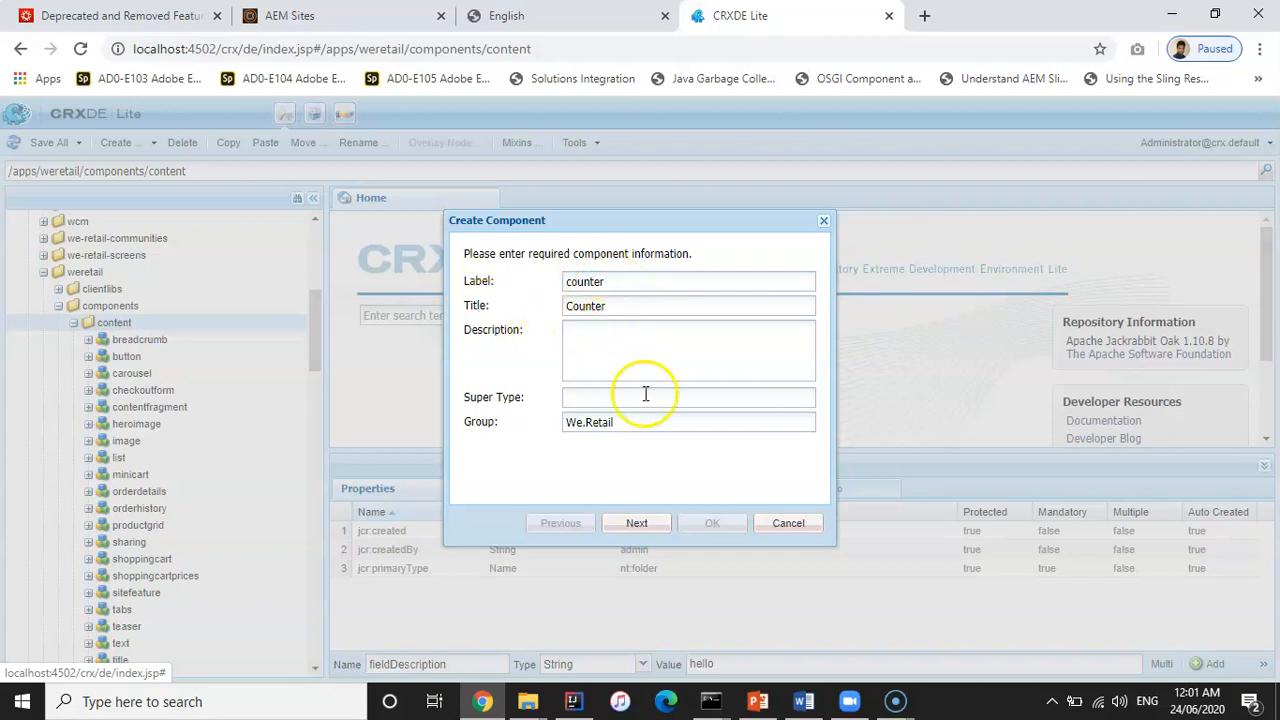
left_click(636, 522)
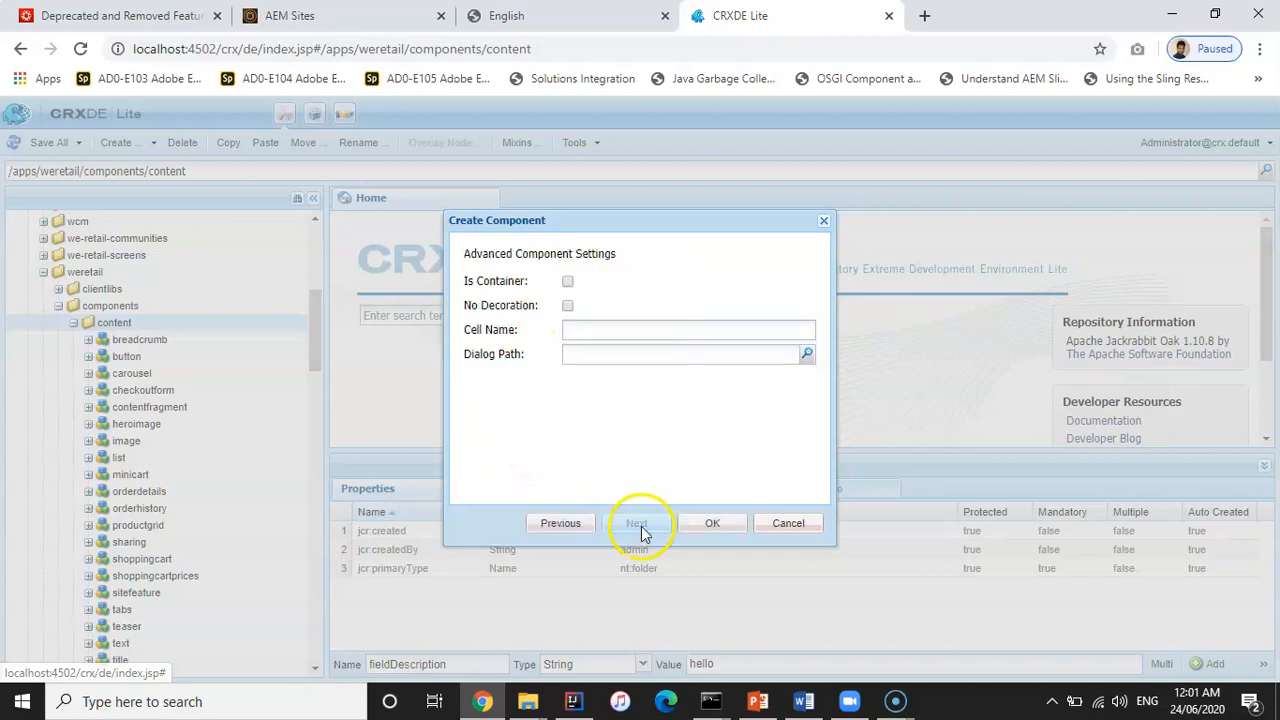
left_click(712, 524)
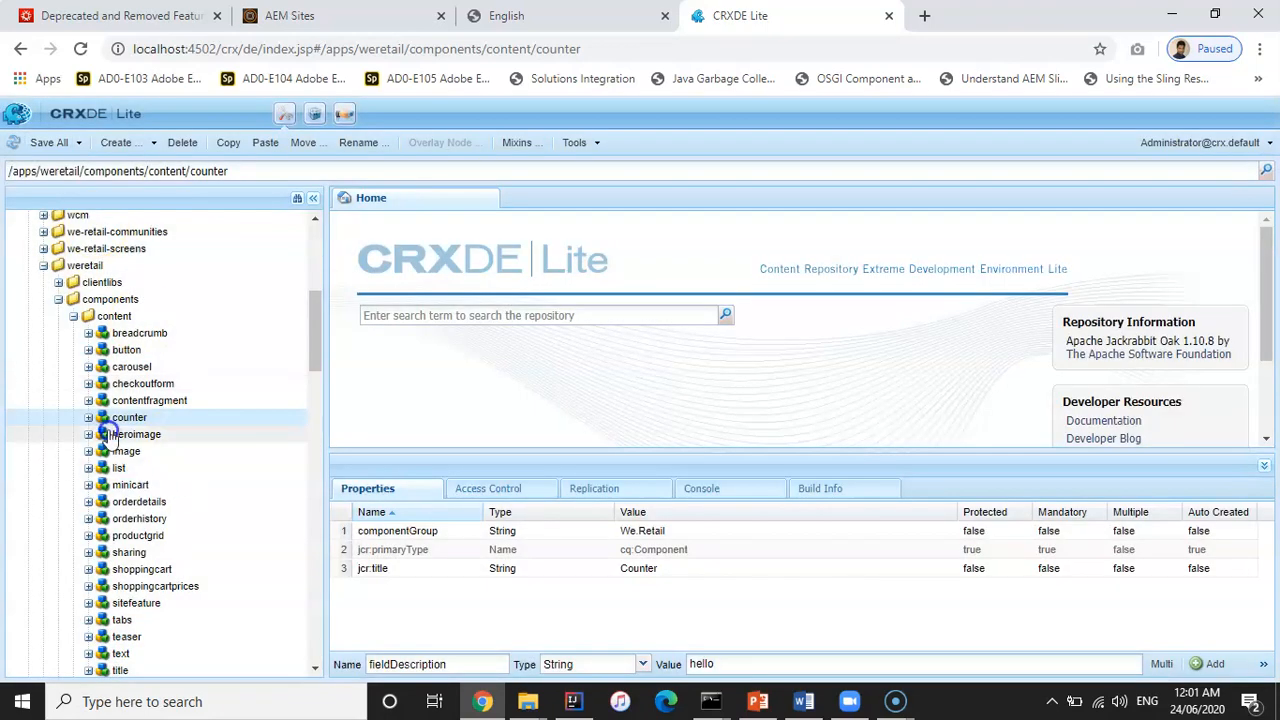
- Rename the new component's counter.jsp script to counter.html
left_click(88, 418)
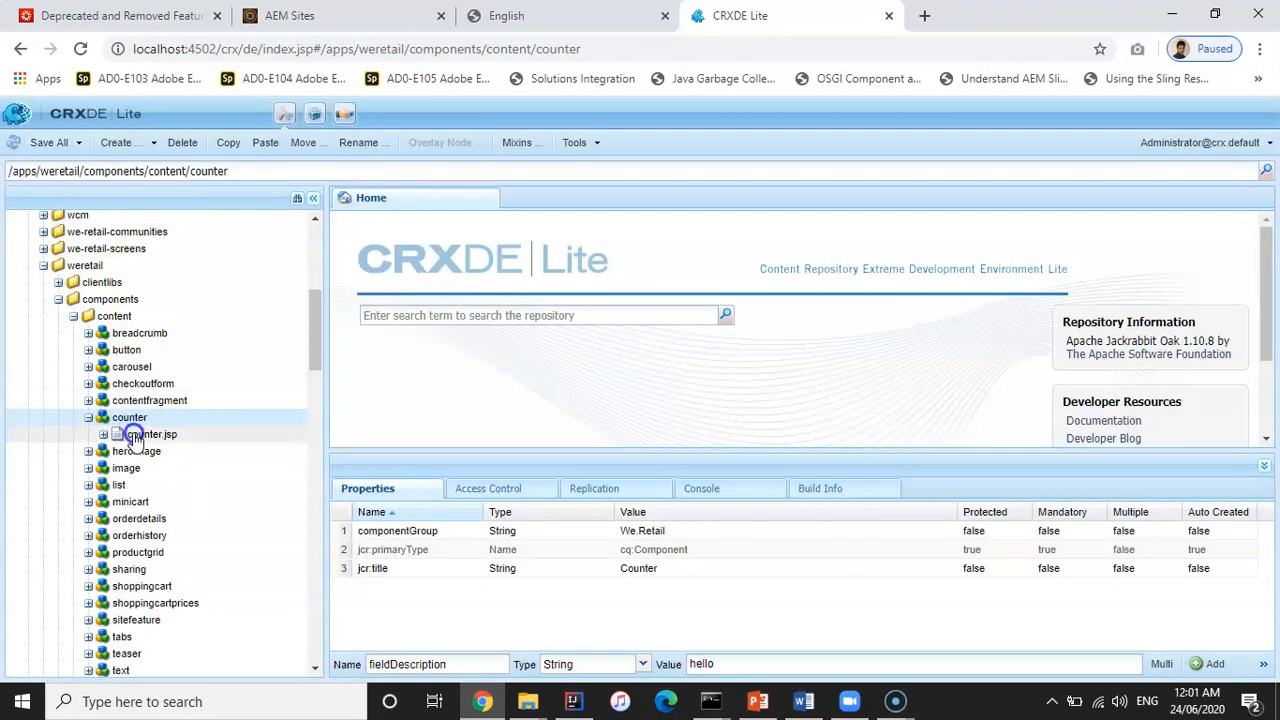
right_click(152, 434)
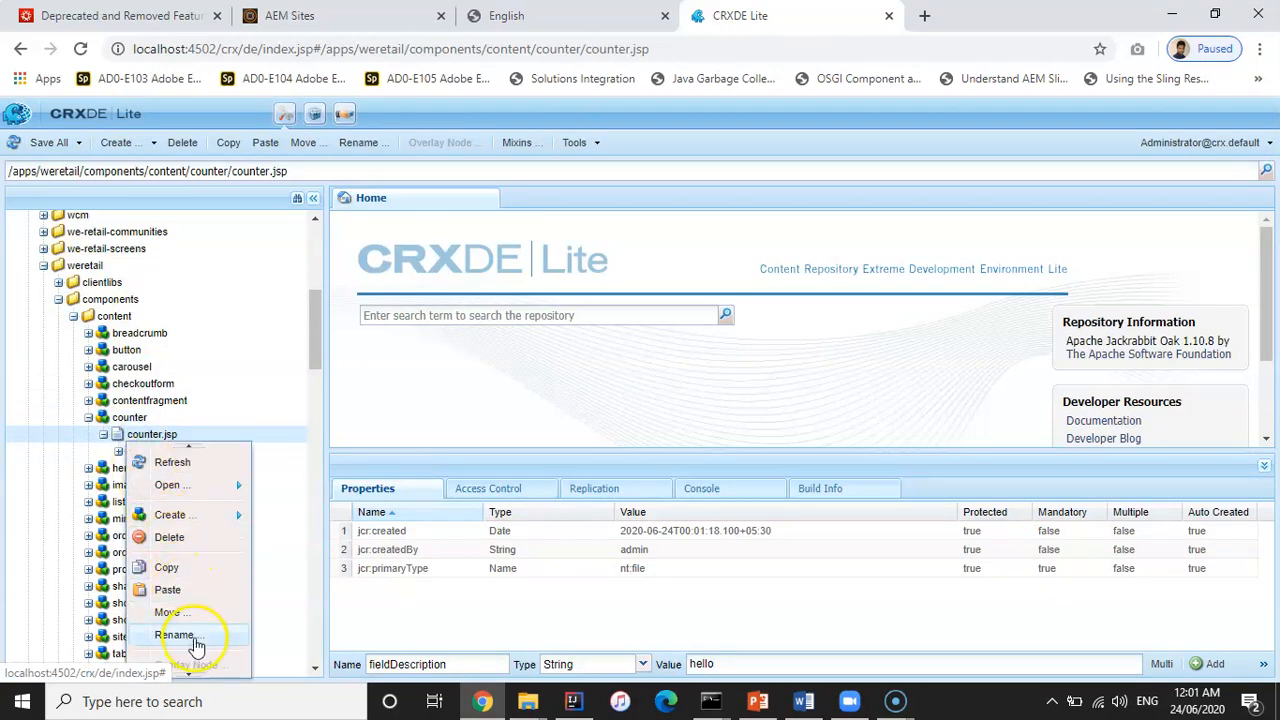
left_click(174, 636)
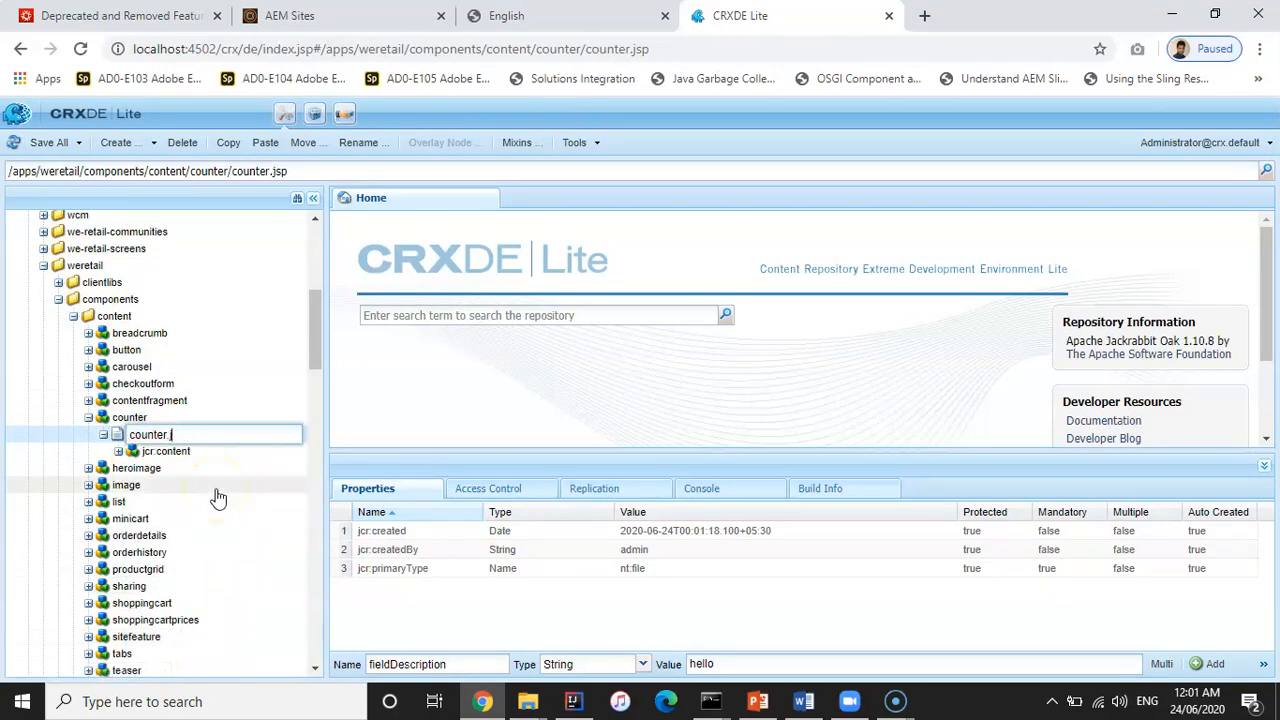
type("html")
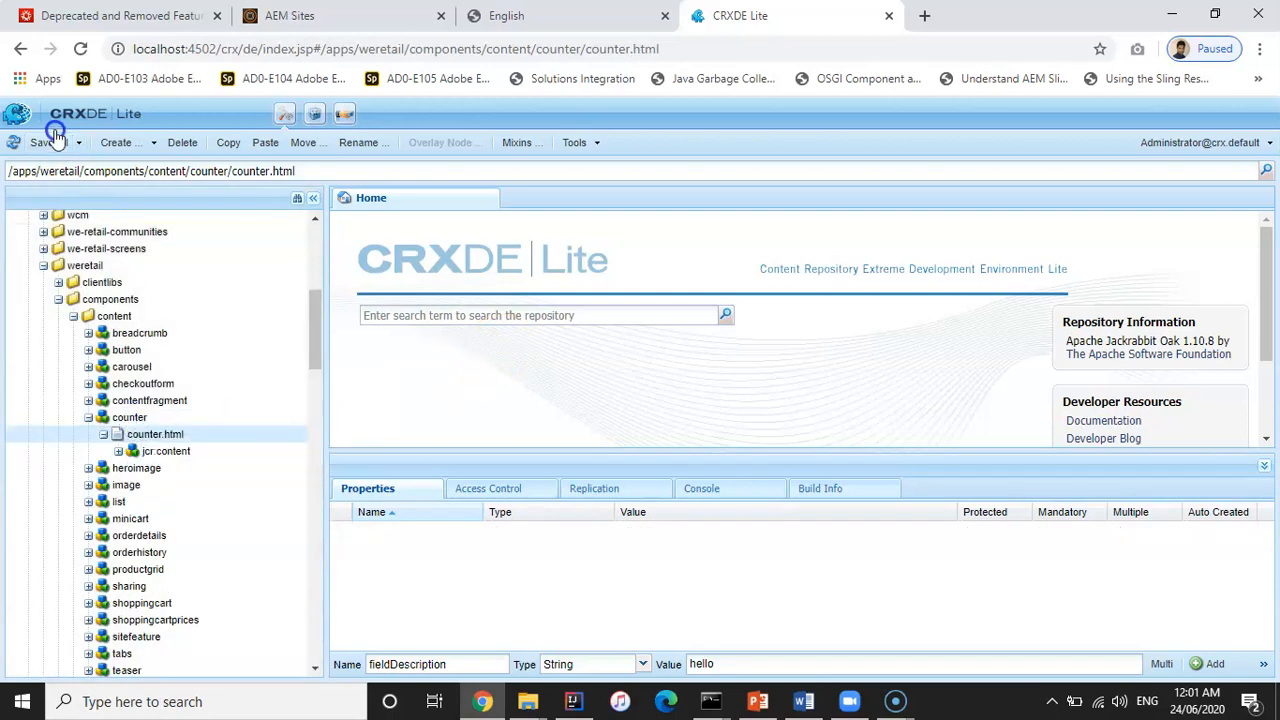
mouse_move(156, 434)
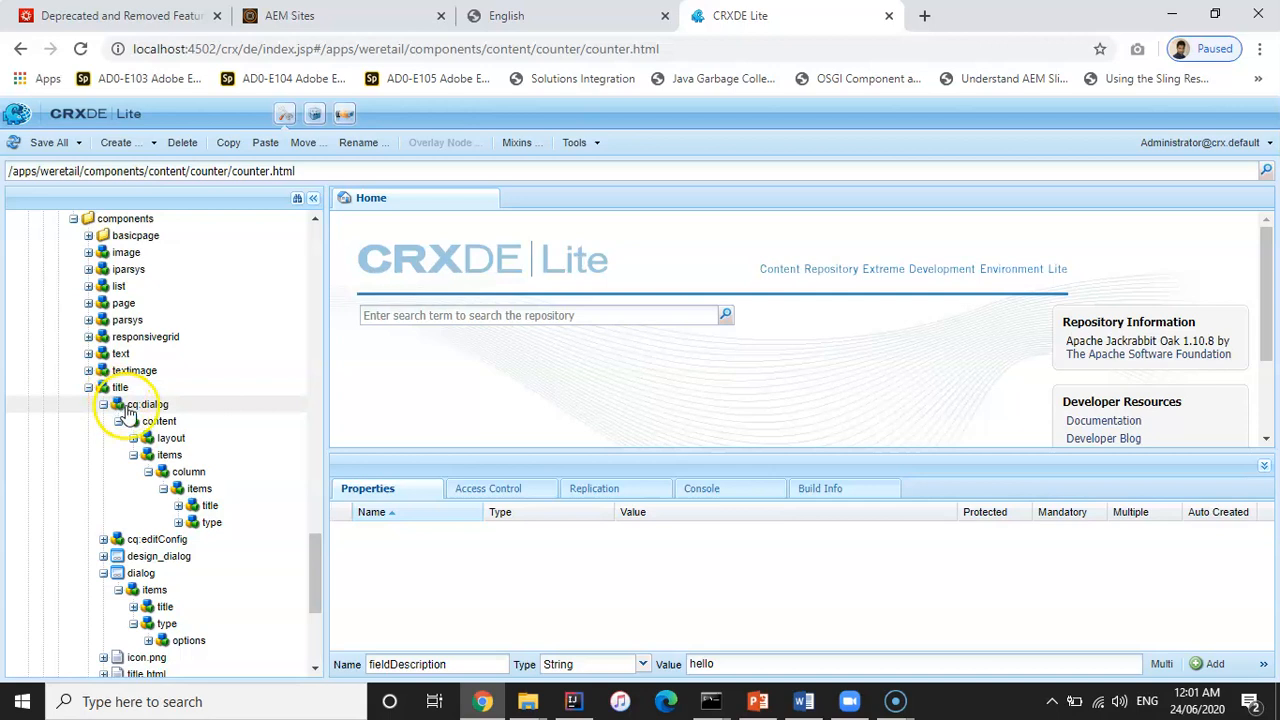
- Paste the title component's cq:dialog node into the counter component and save all
left_click(148, 404)
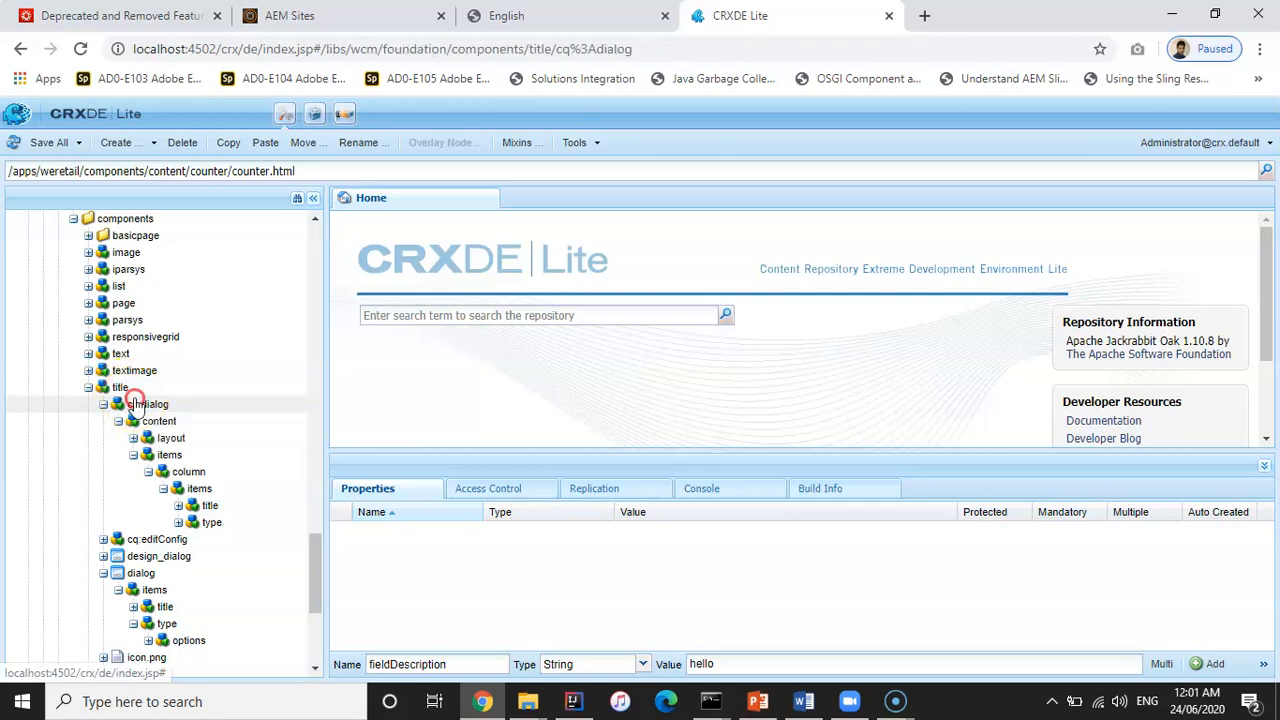
left_click(148, 404)
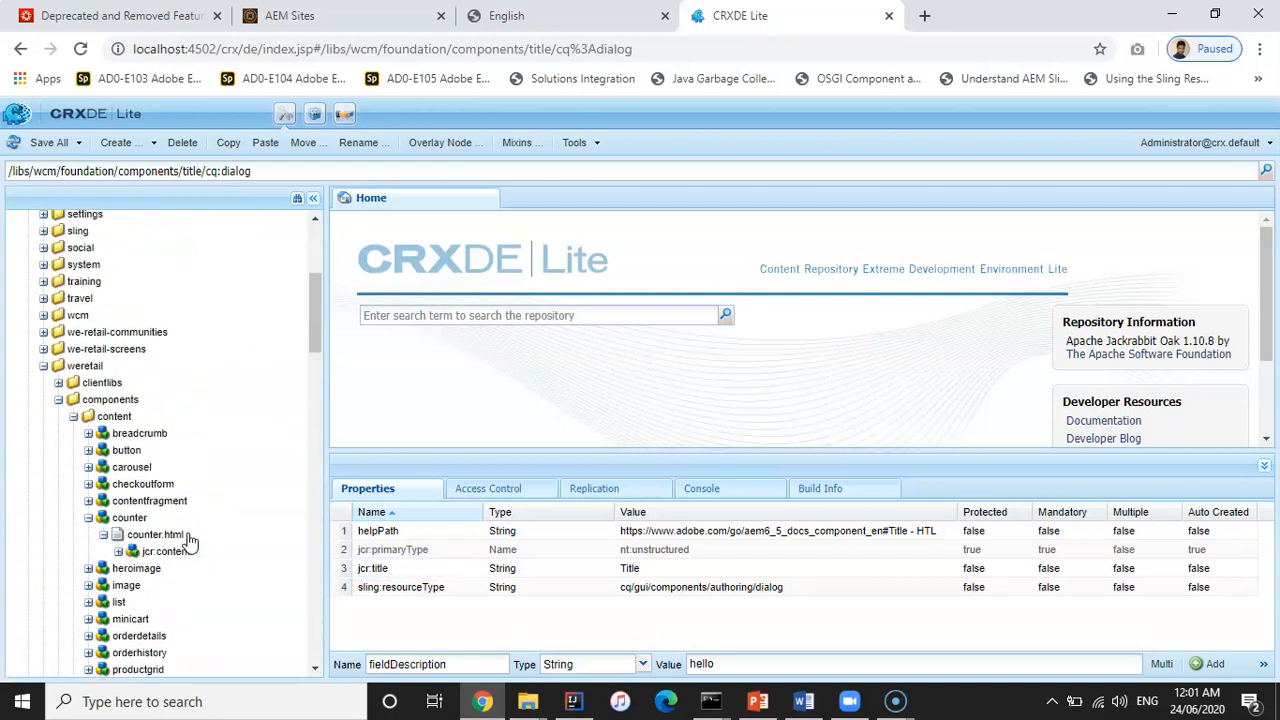
right_click(128, 516)
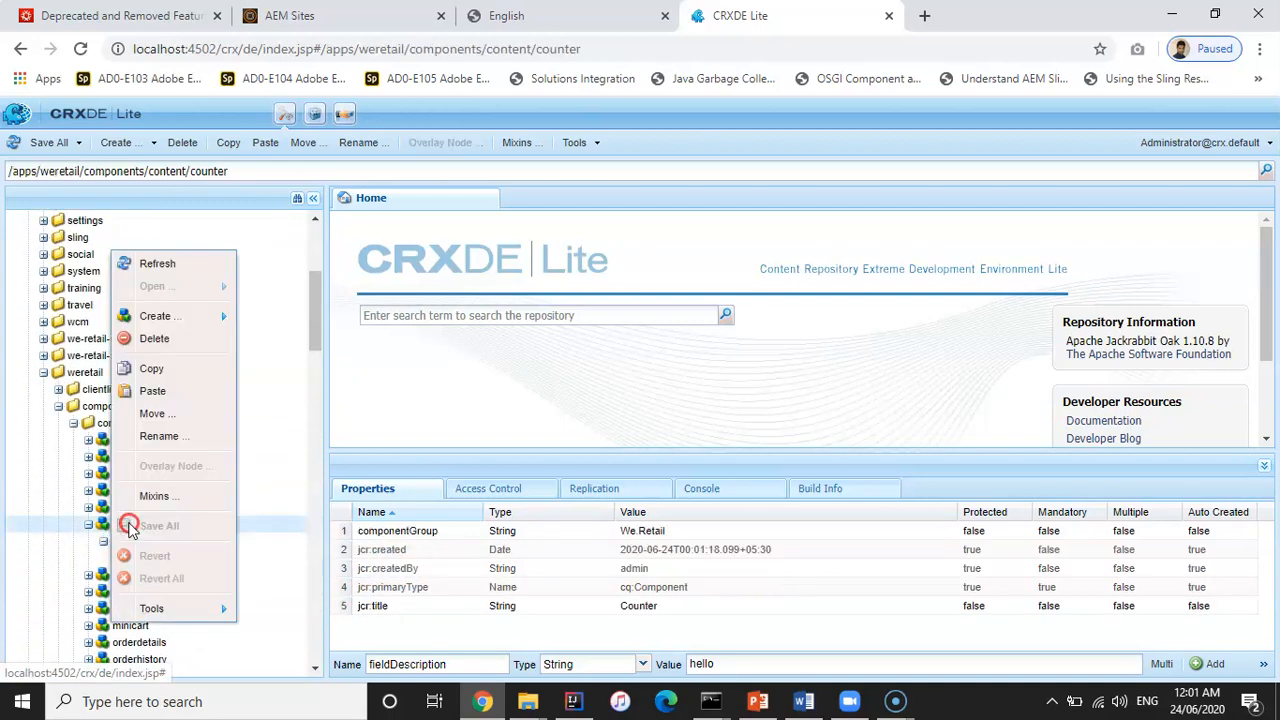
left_click(156, 316)
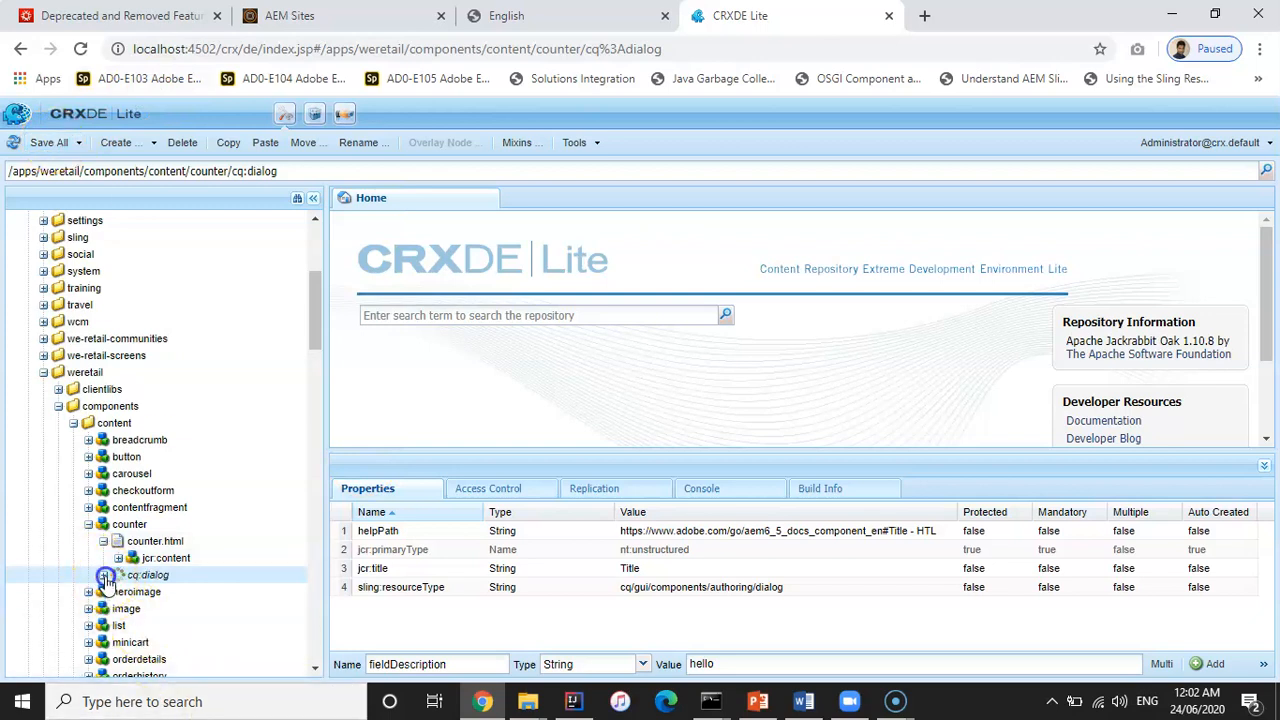
- In cq:dialog/content/column/items, delete the type field and rename the title field node to count
left_click(104, 576)
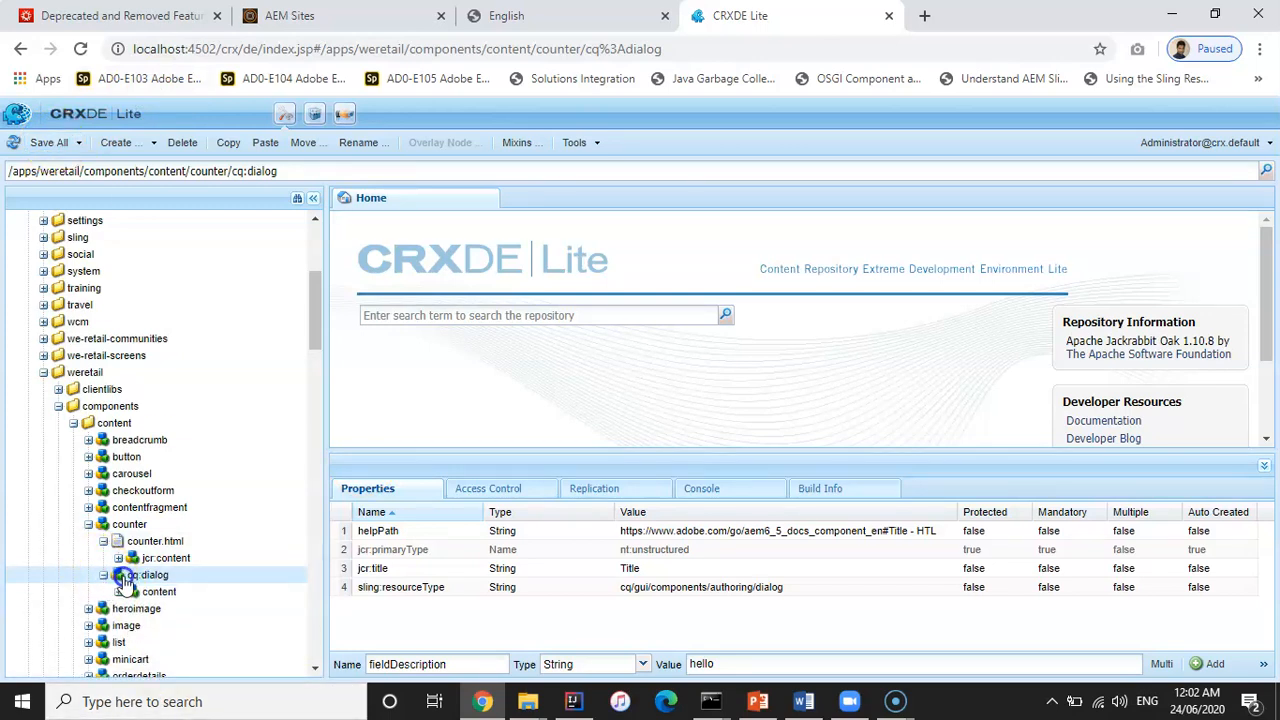
left_click(132, 592)
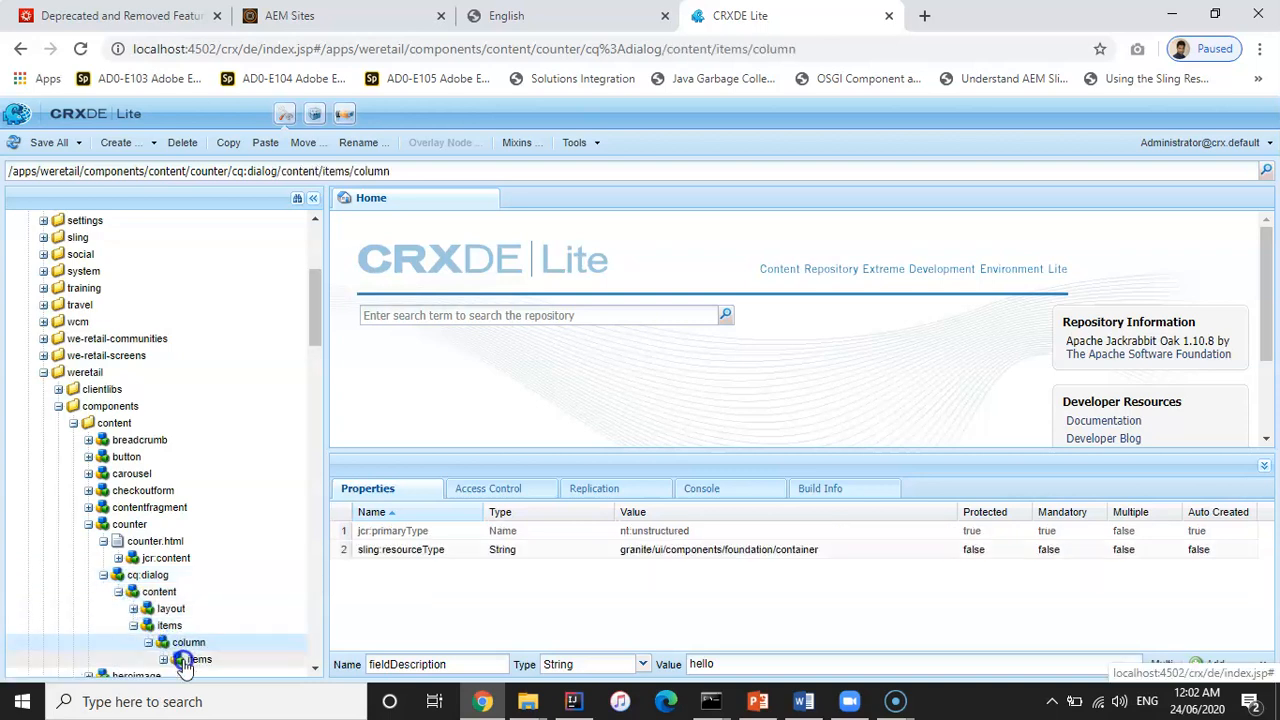
left_click(188, 658)
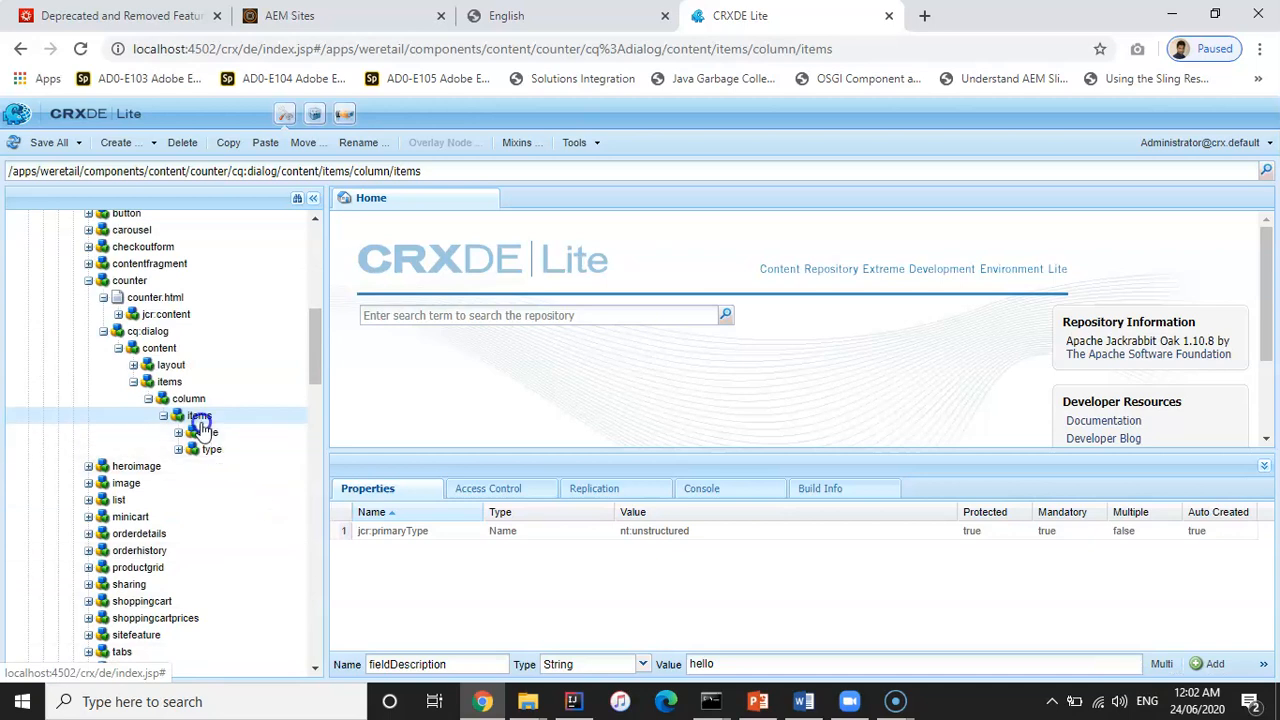
right_click(212, 448)
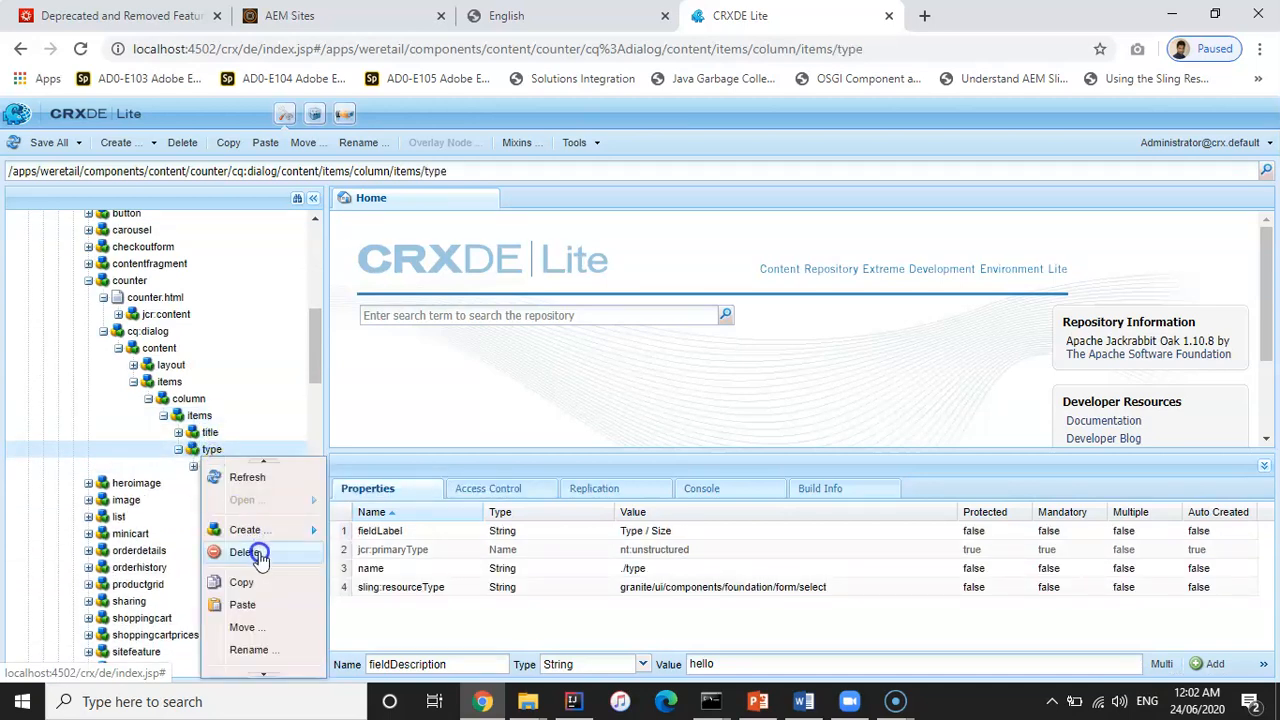
left_click(248, 552)
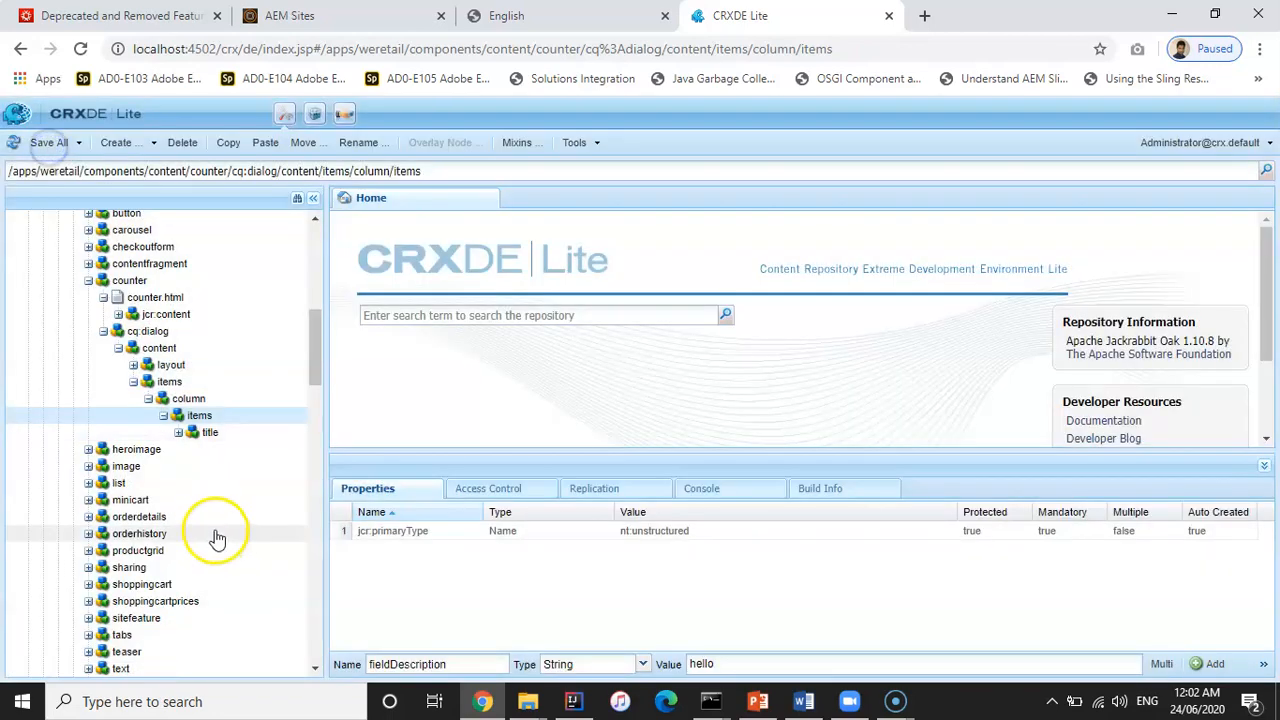
right_click(208, 432)
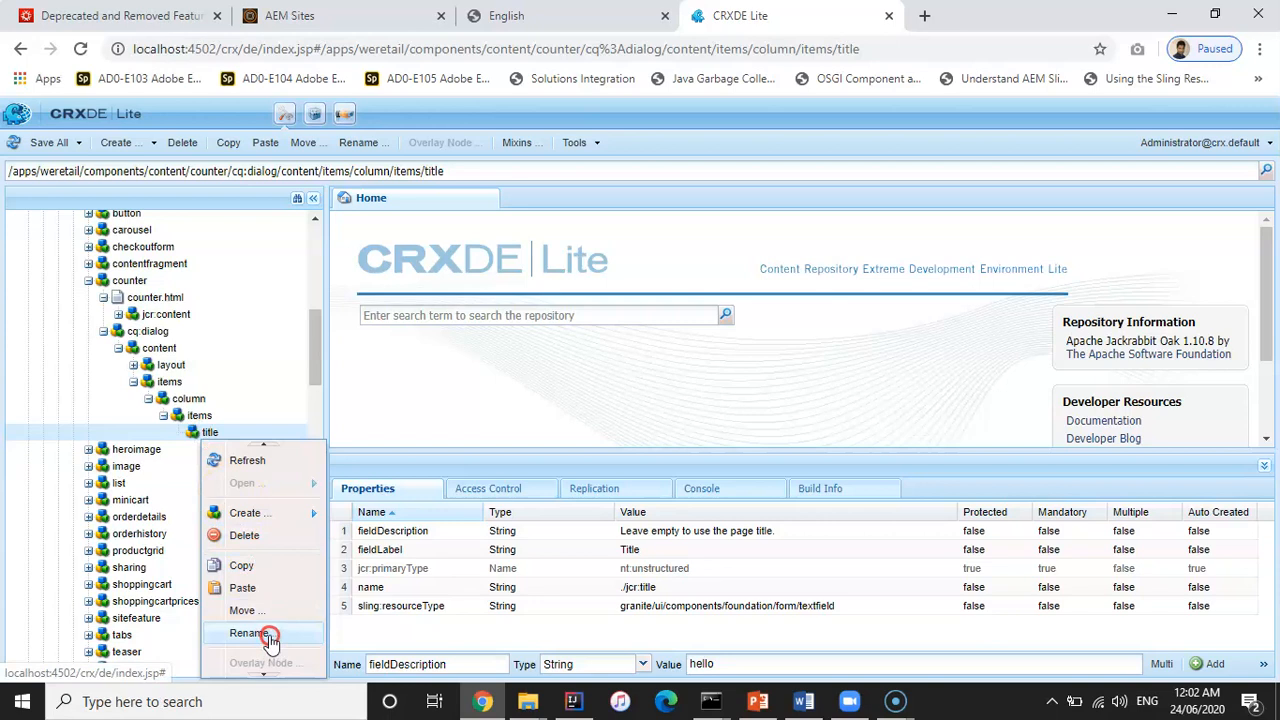
left_click(248, 632)
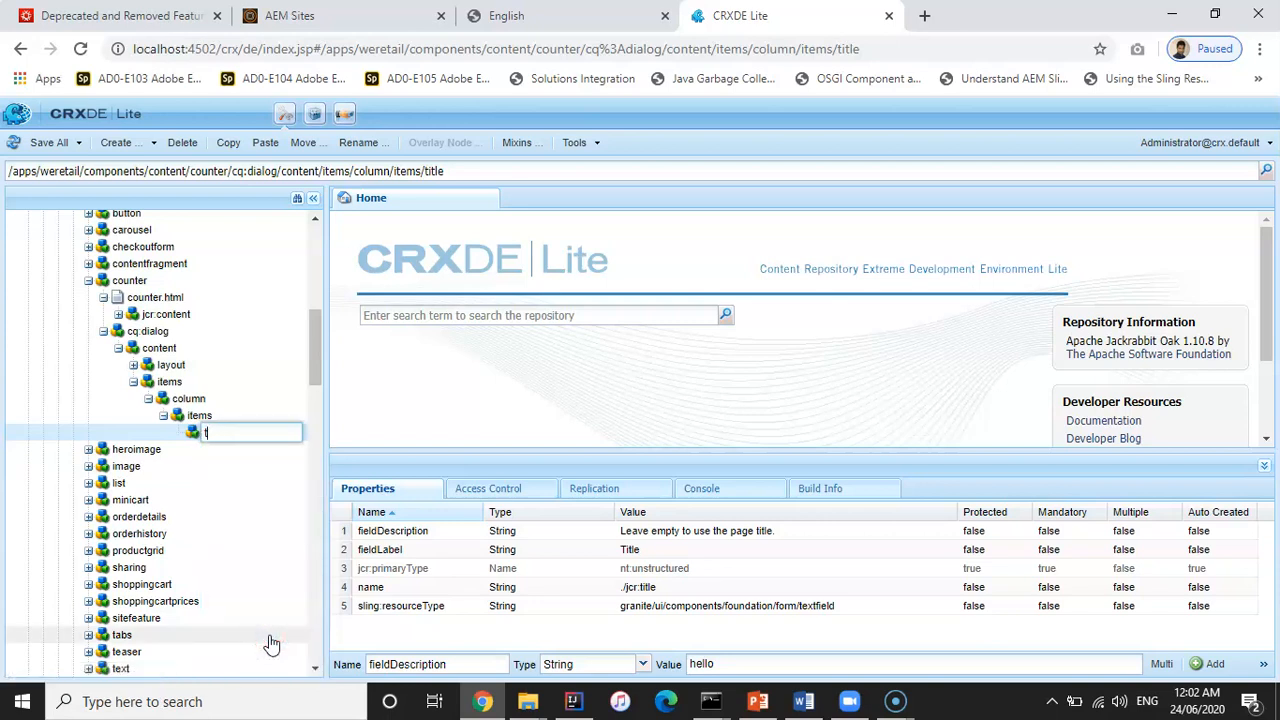
type("co")
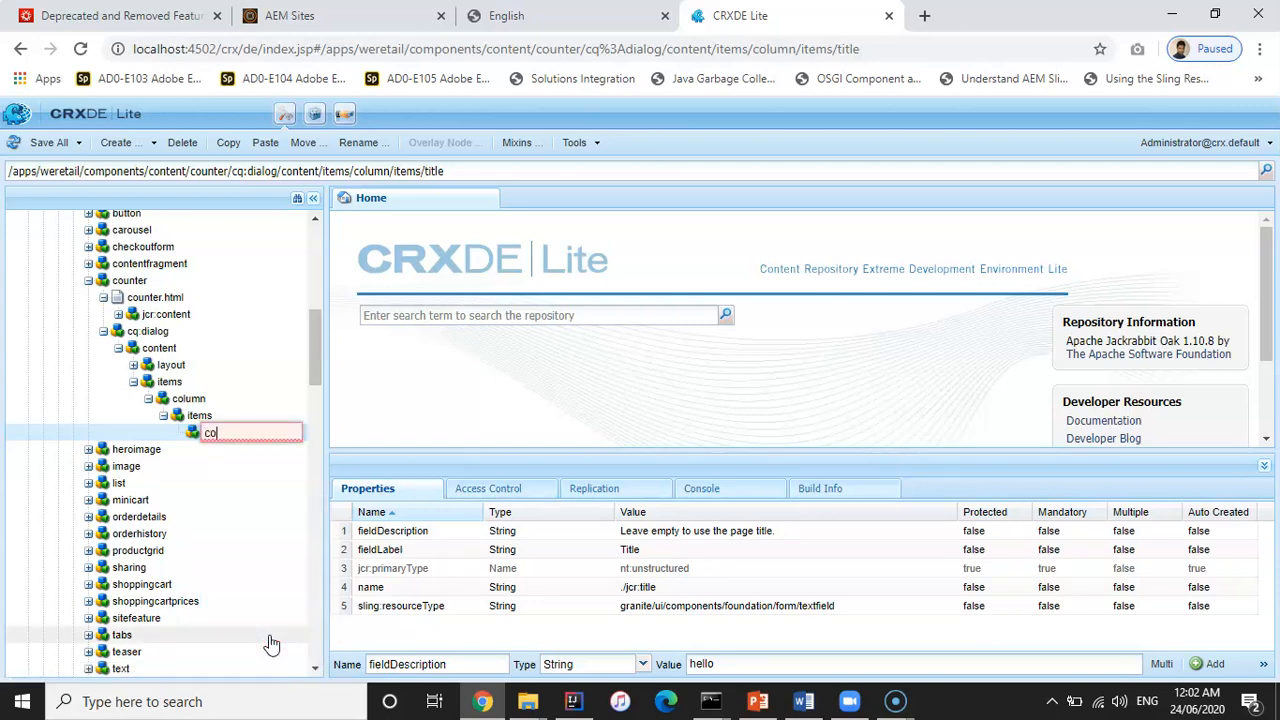
type("count")
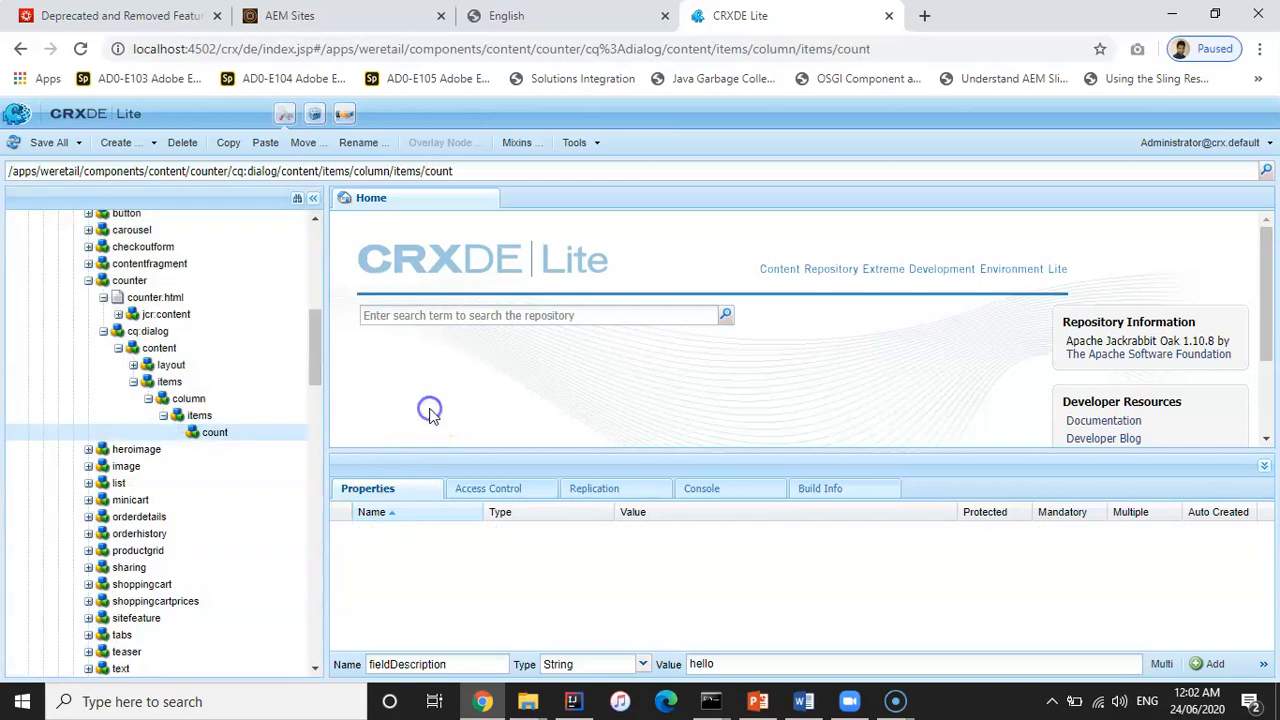
left_click(198, 414)
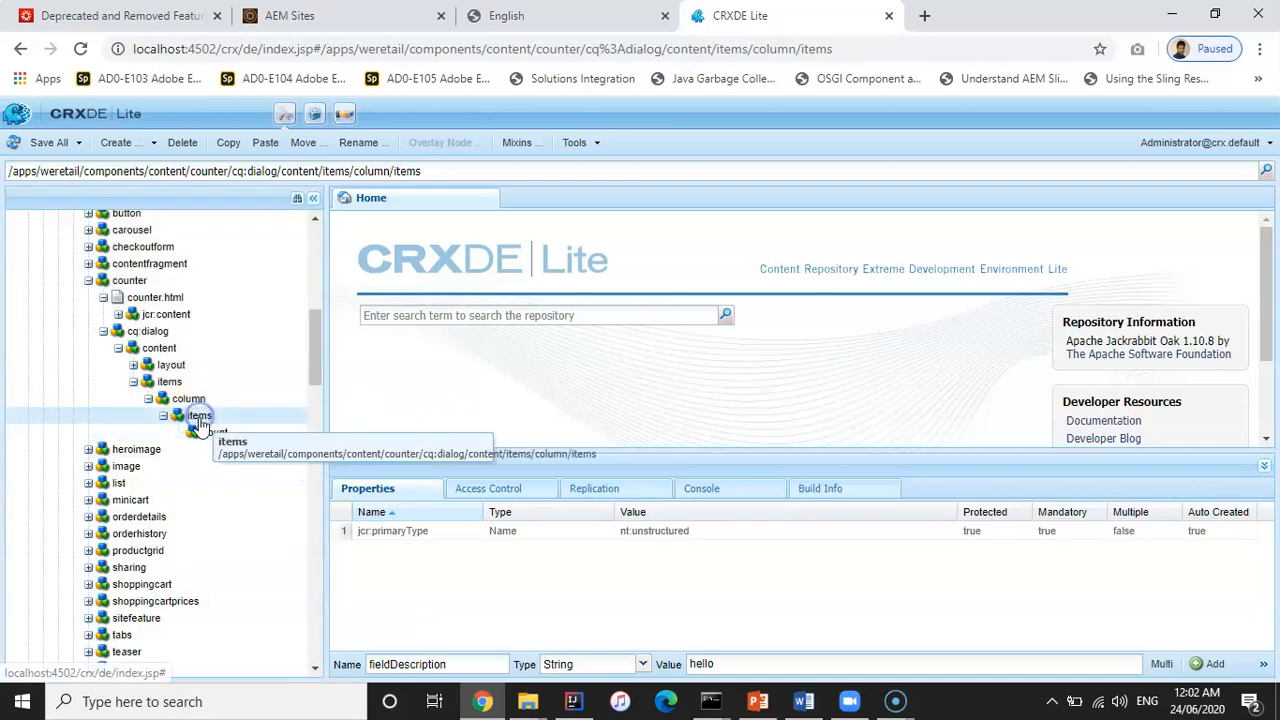
- Set the count field's label to Count and its sling:resourceType to numberfield
left_click(200, 414)
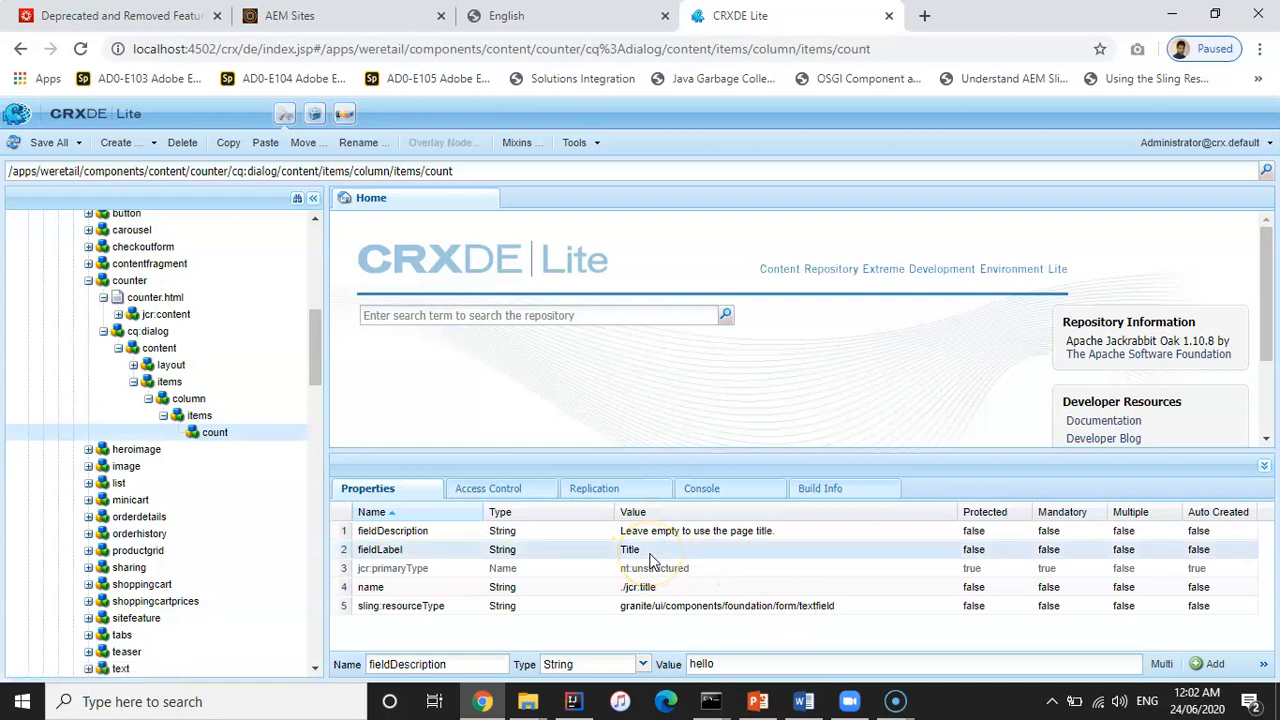
double_click(630, 548)
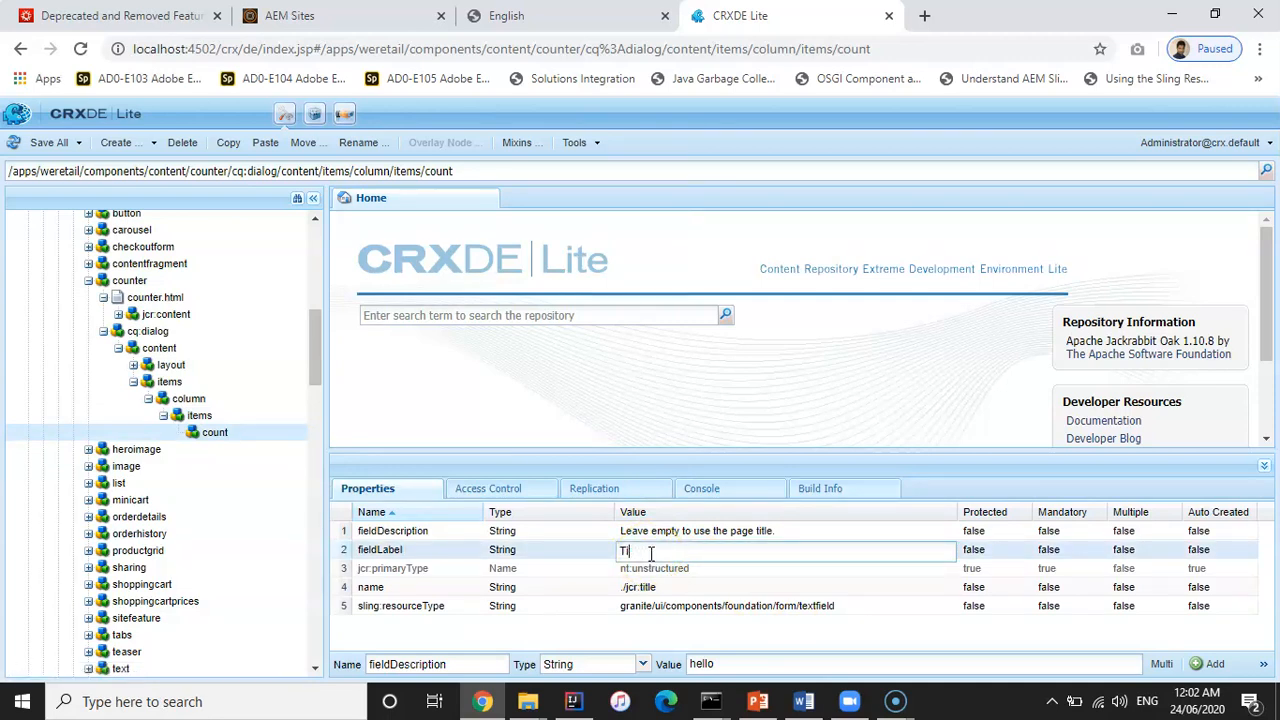
type("Count")
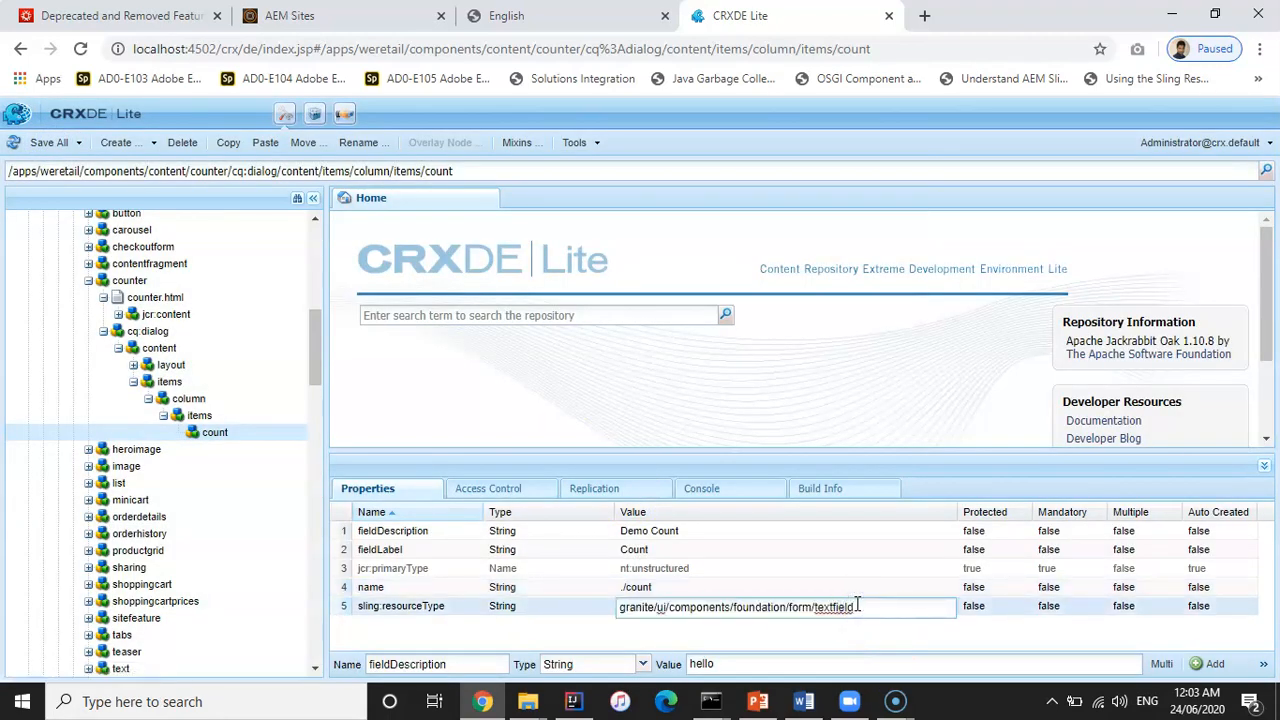
key("BackSpace")
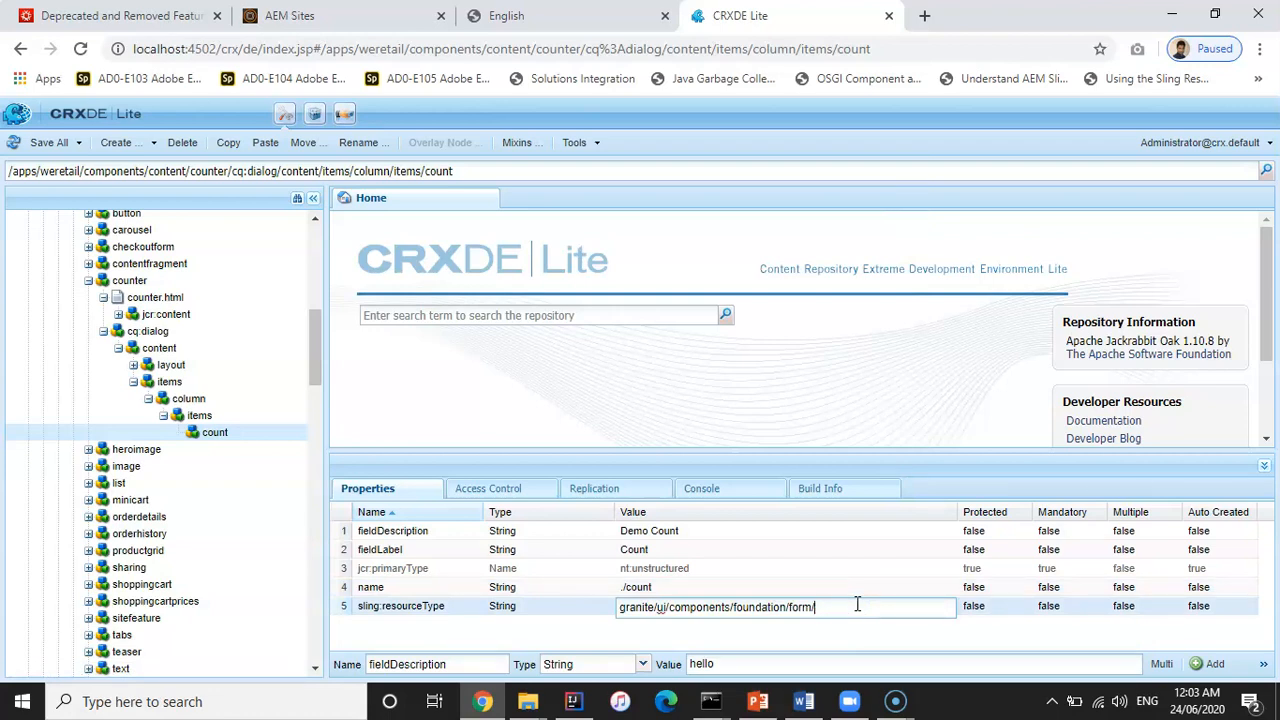
type("numberfield")
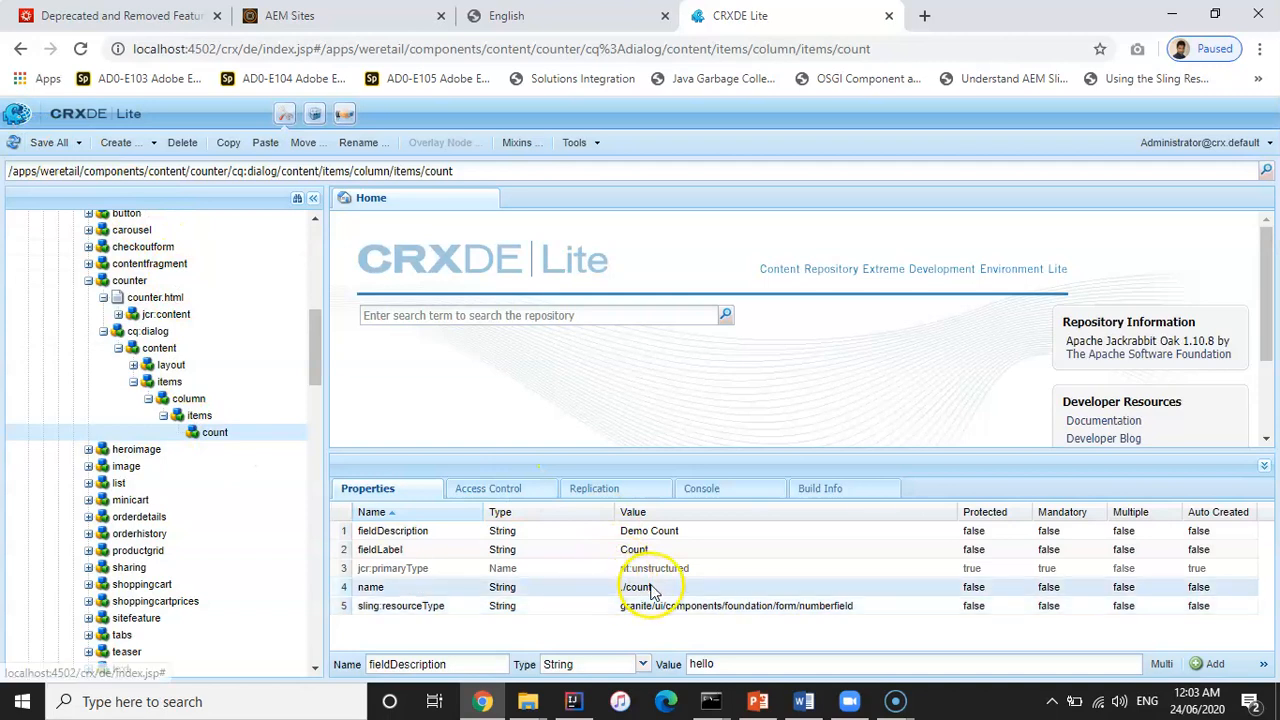
- Make counter.html output ${properties.count} and save it
left_click(156, 296)
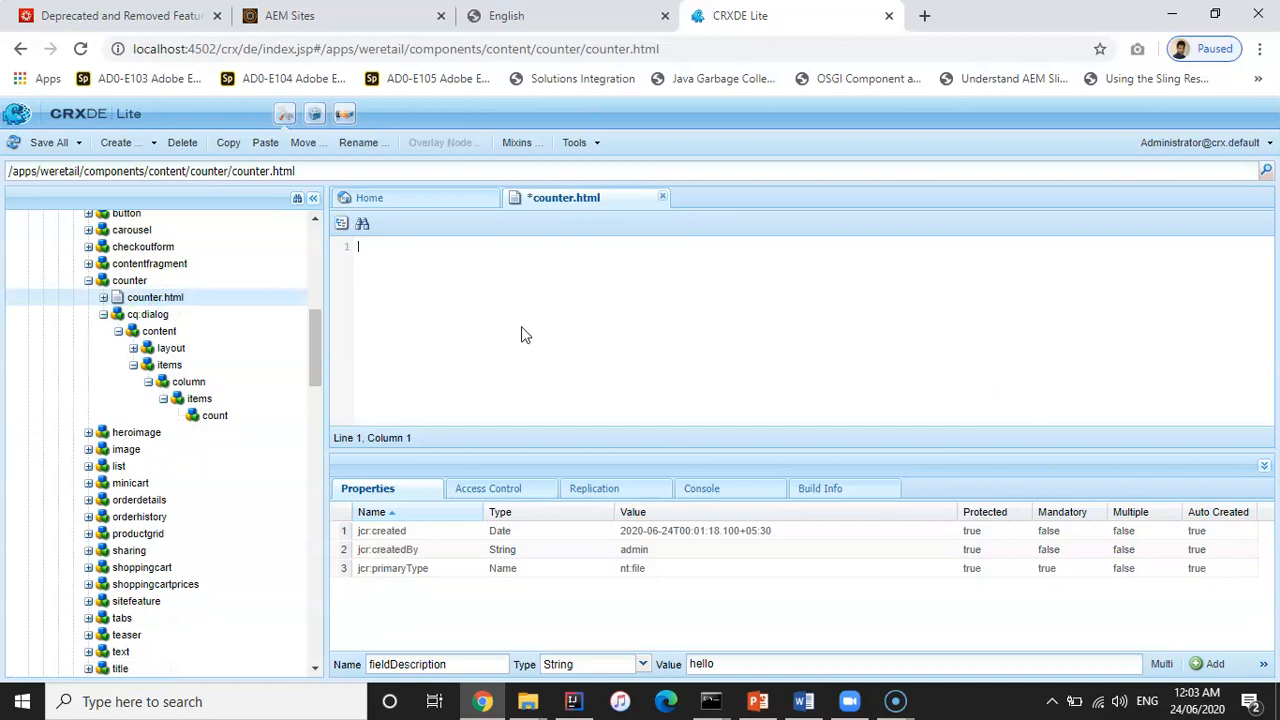
type("${")
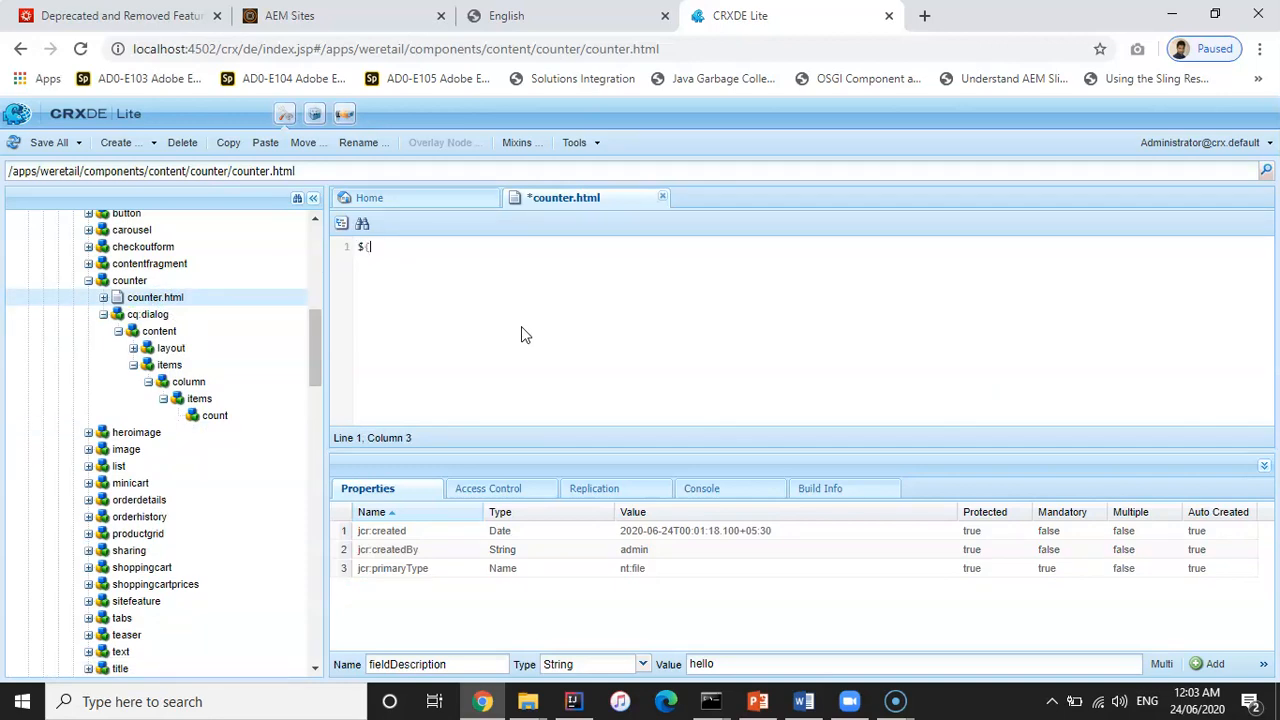
type("properties")
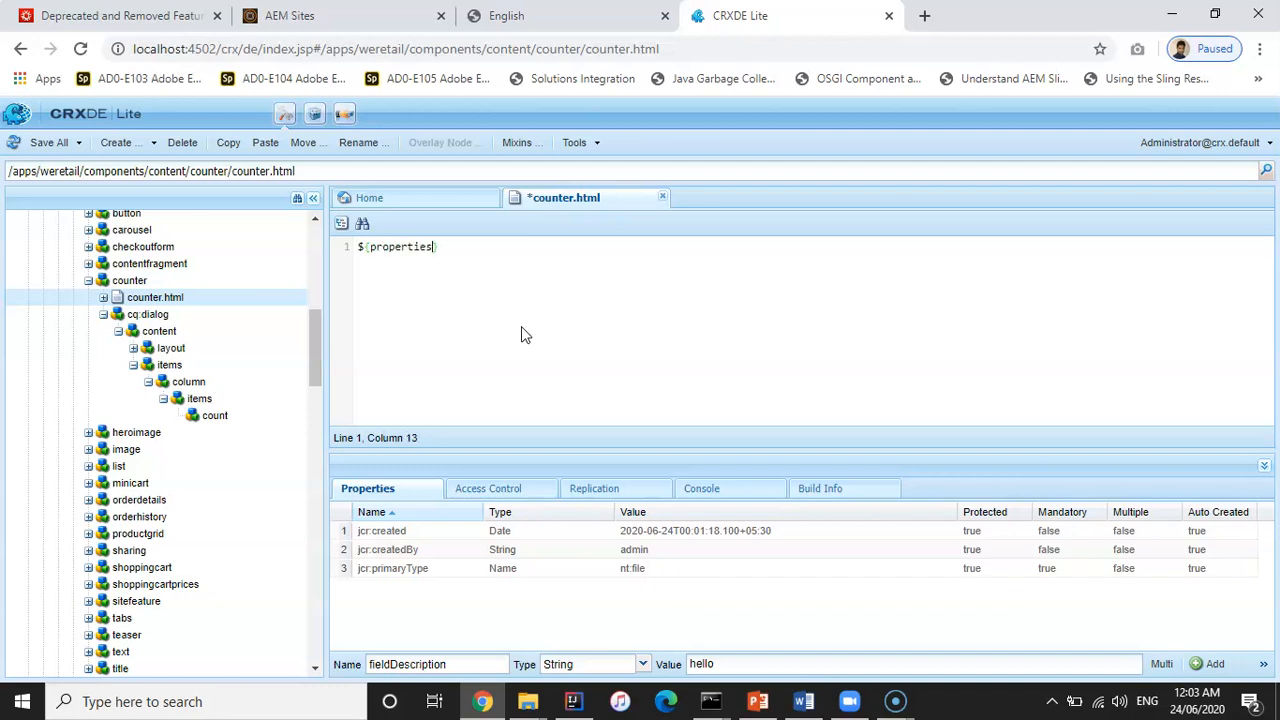
type(".coun")
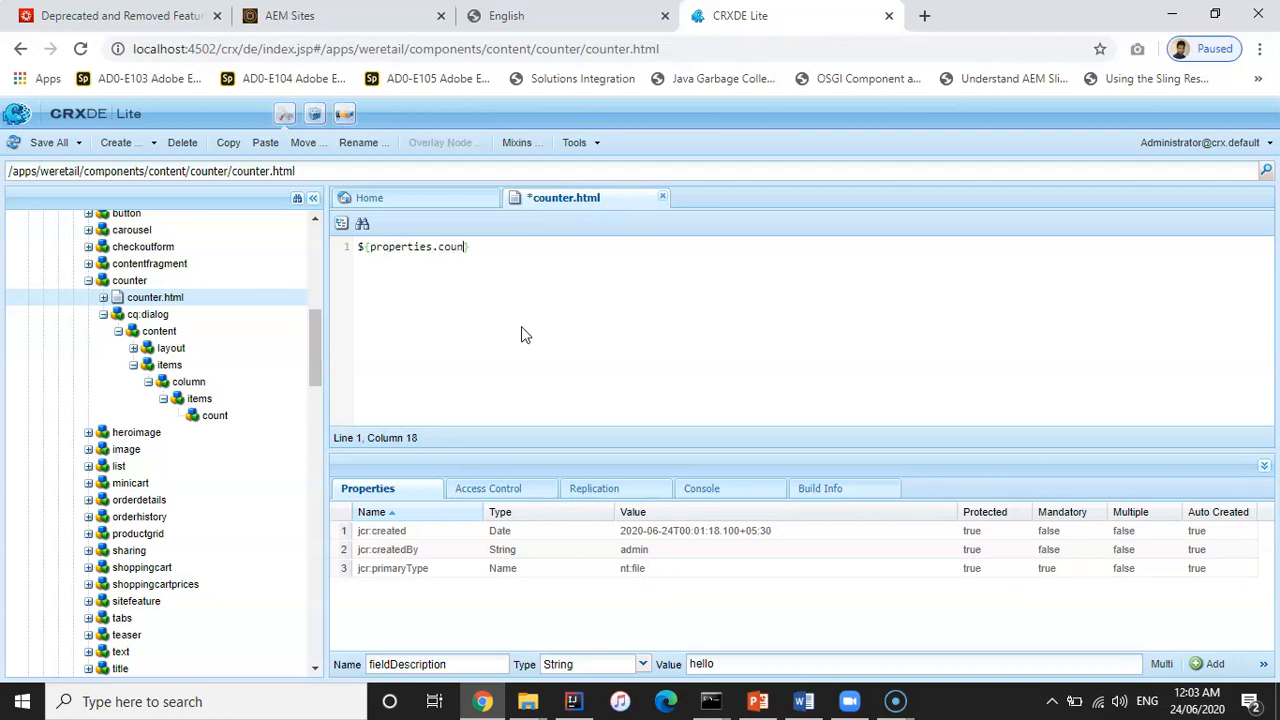
type("t)")
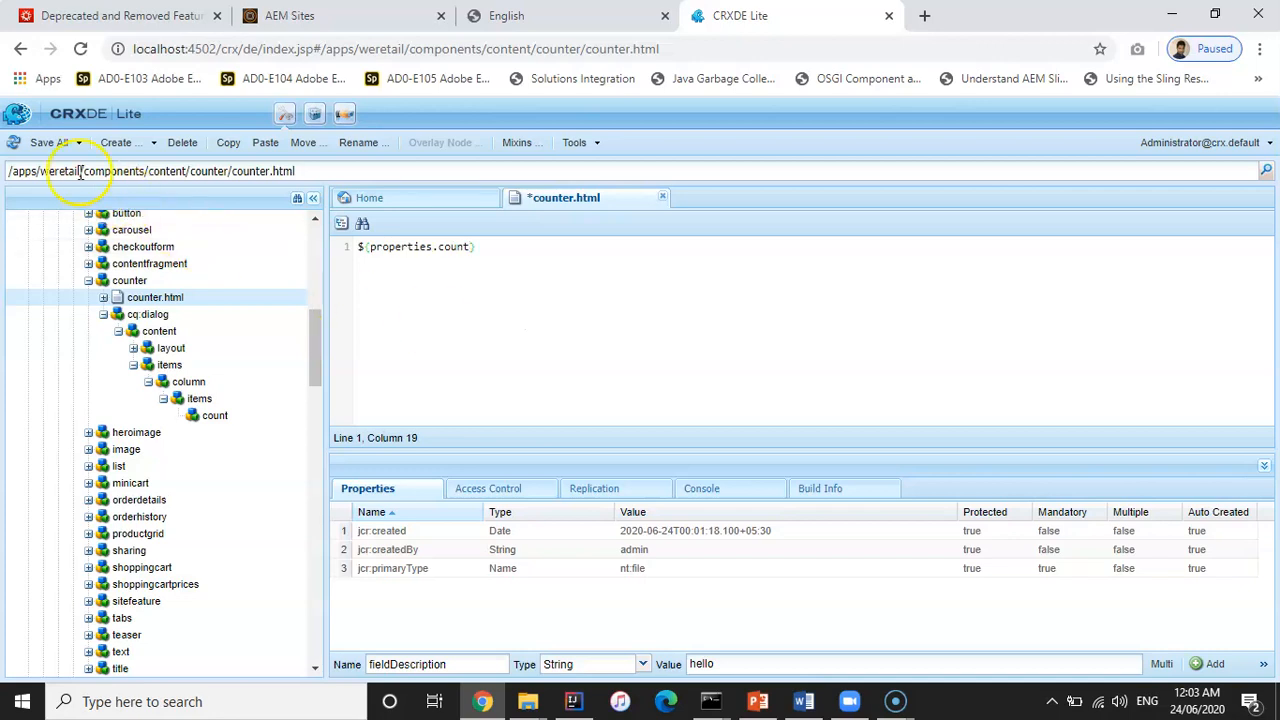
left_click(48, 142)
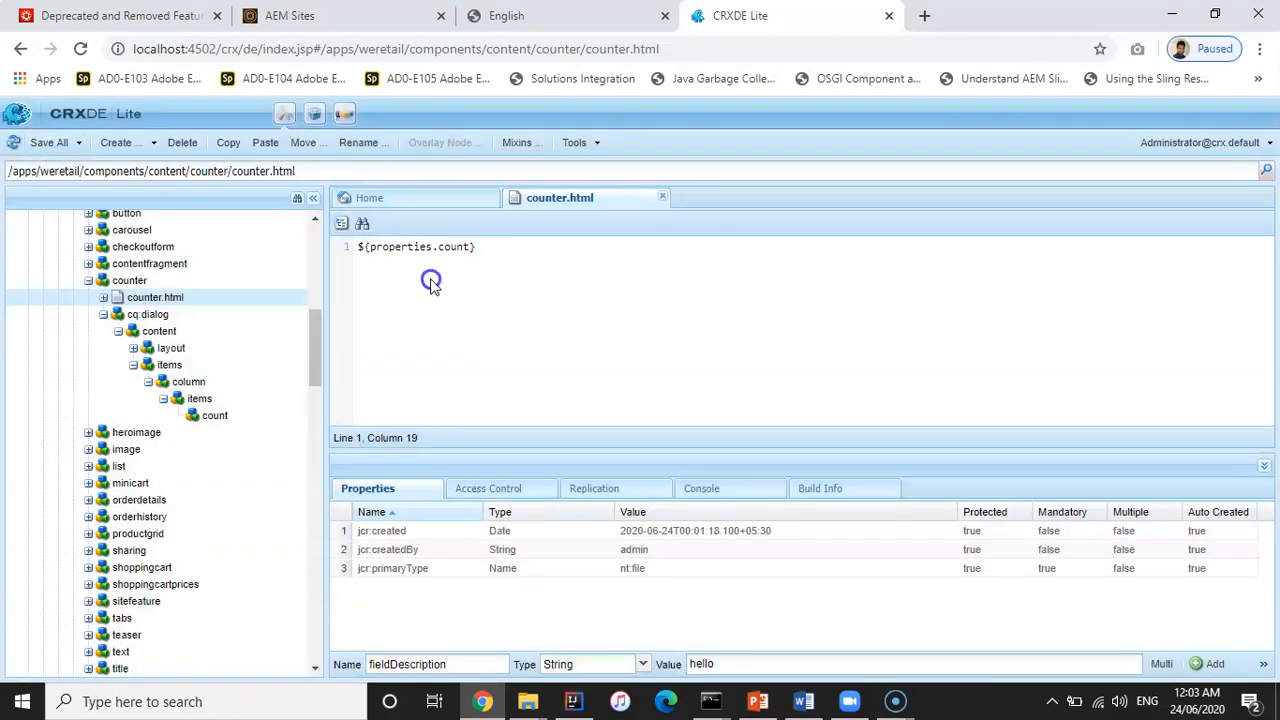
- Change the cq:dialog jcr:title from Title to Count Component
left_click(148, 314)
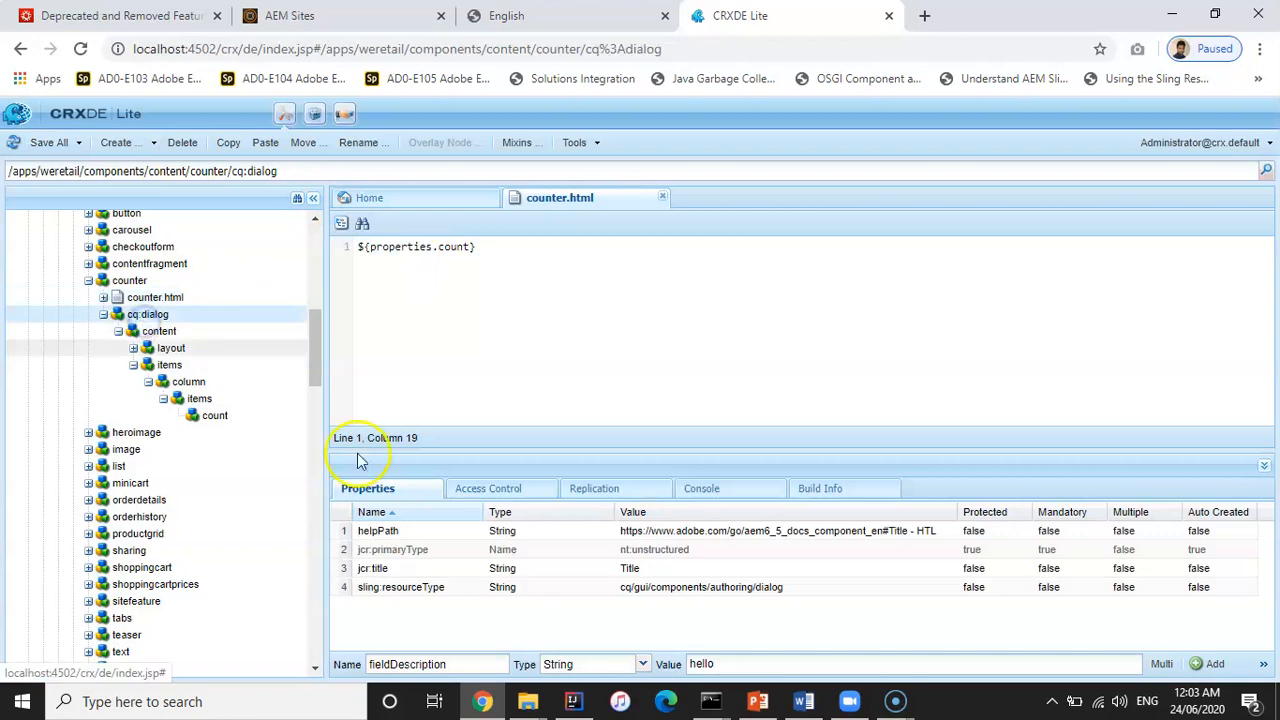
mouse_move(544, 548)
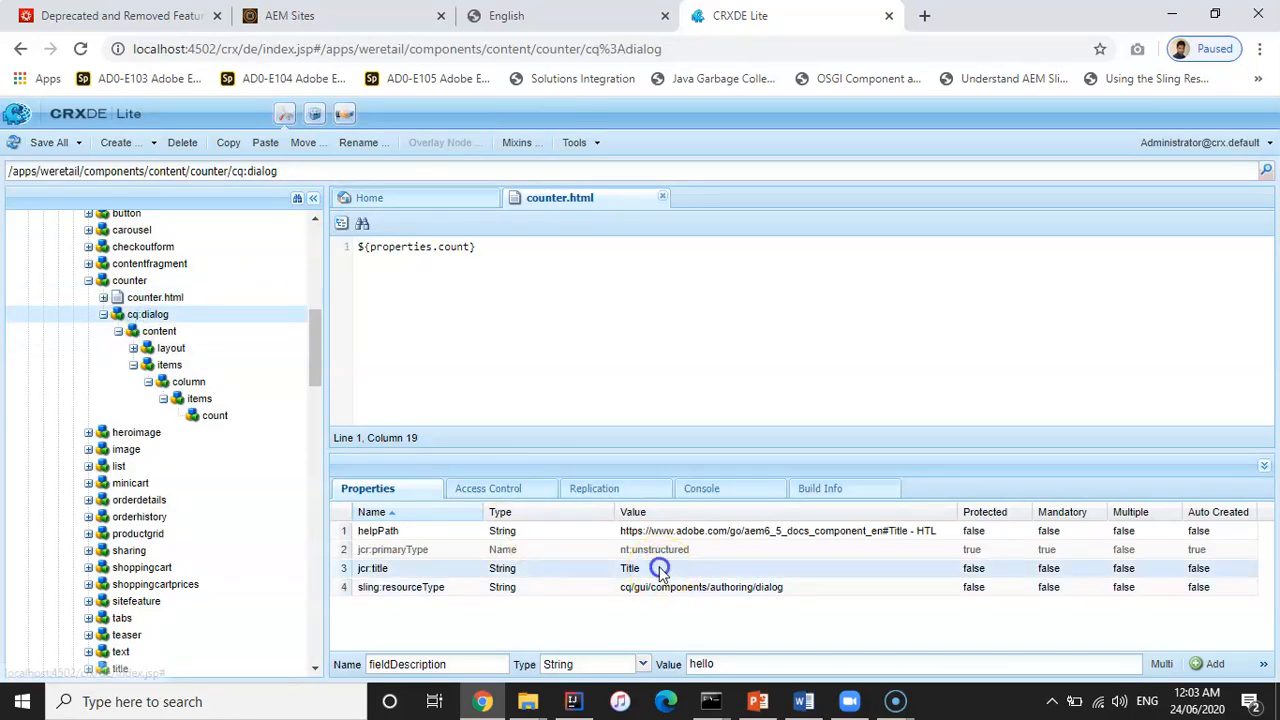
double_click(660, 568)
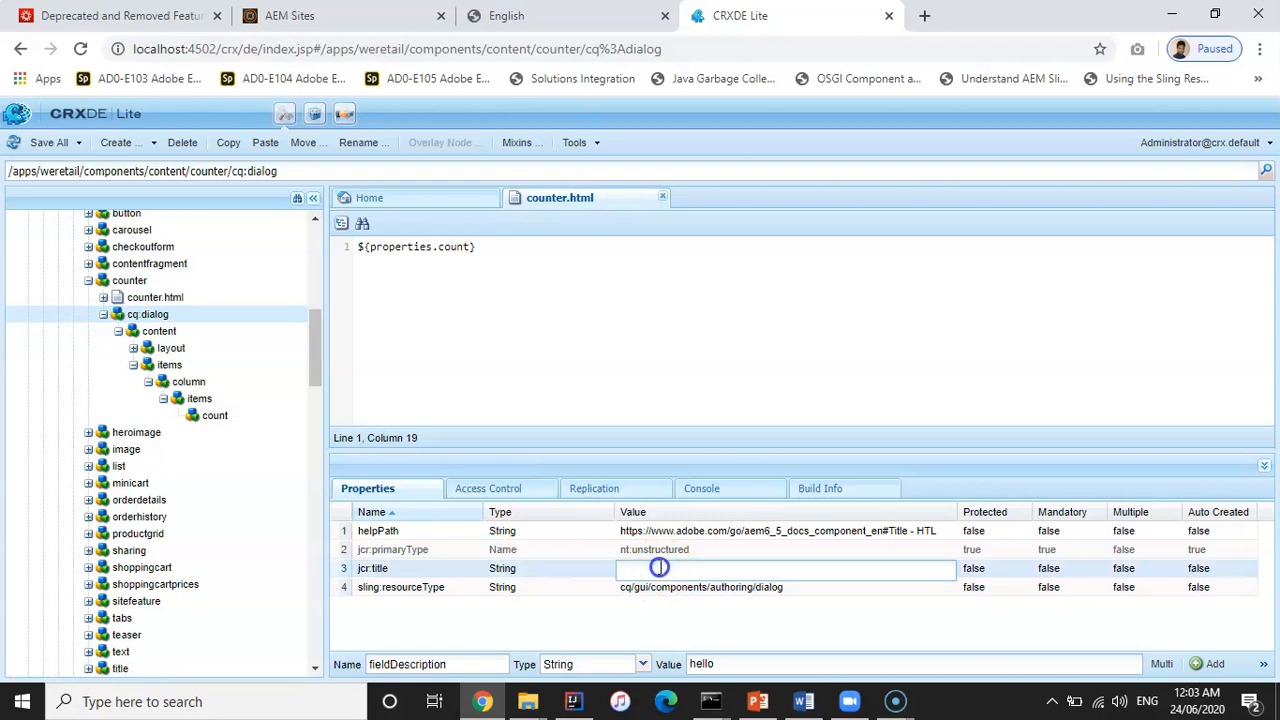
type("Count Component")
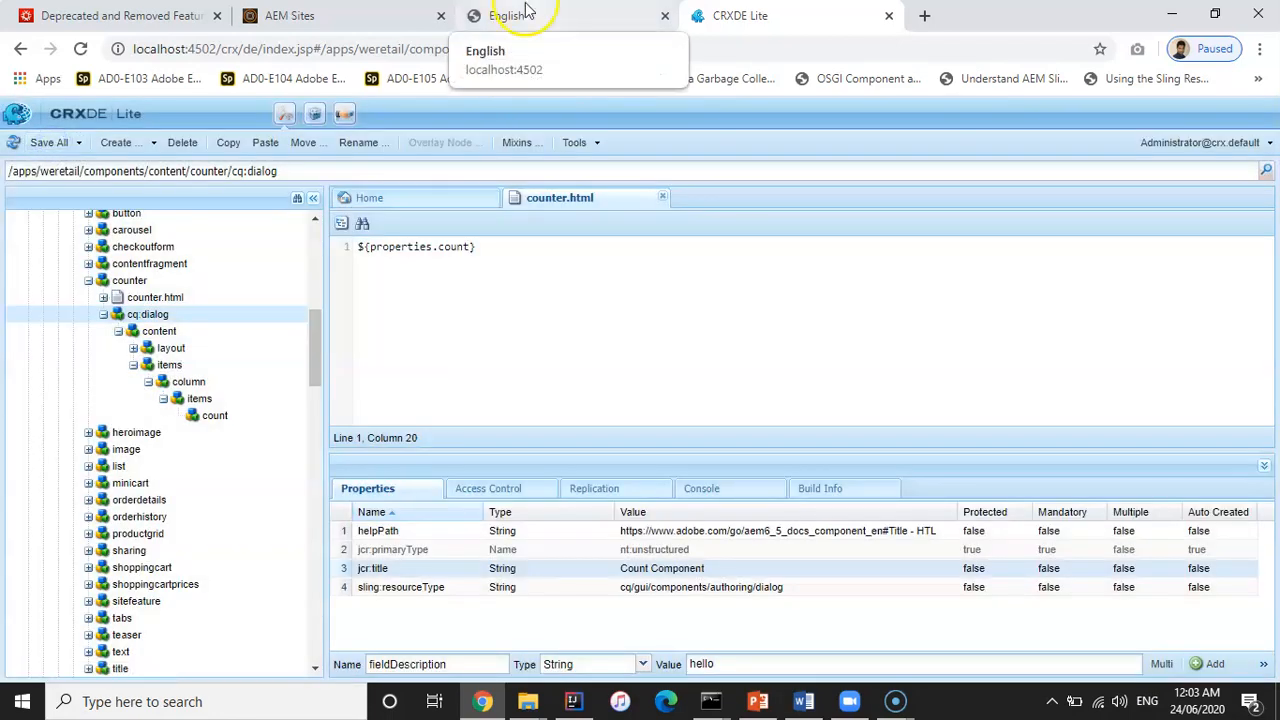
- Return to the We.Retail page editor to insert the Counter component
left_click(568, 16)
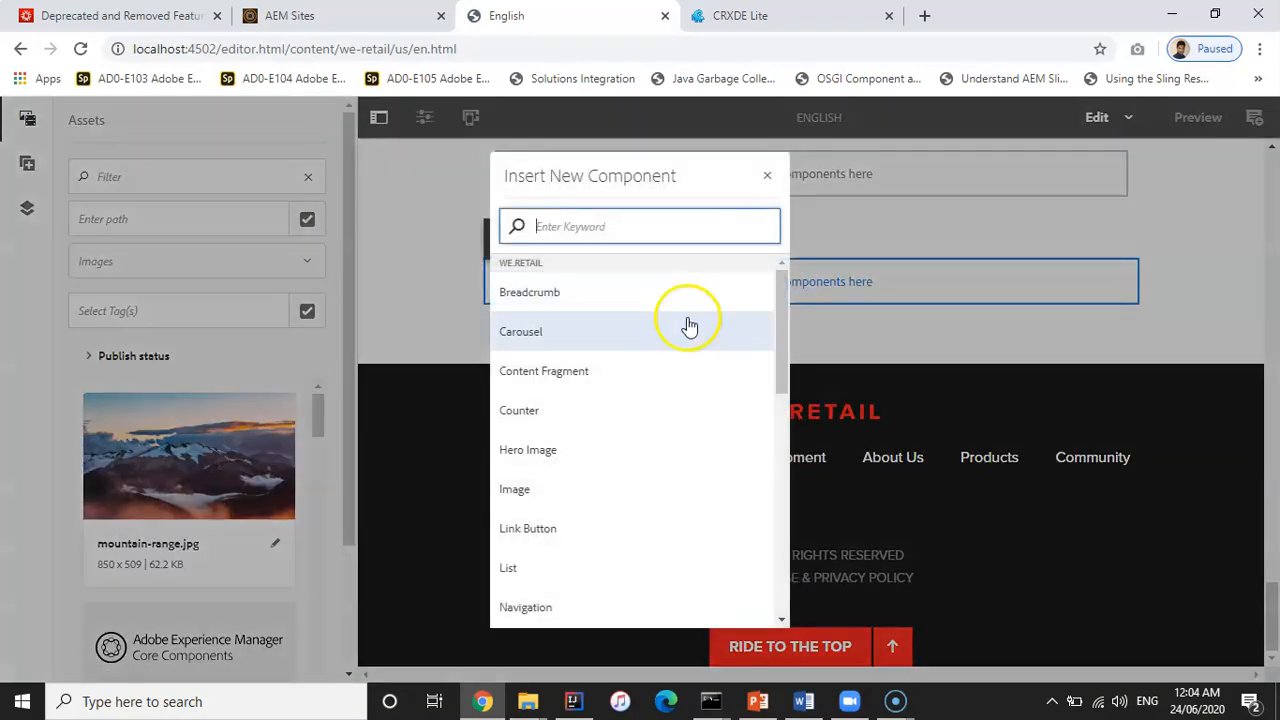
mouse_move(544, 410)
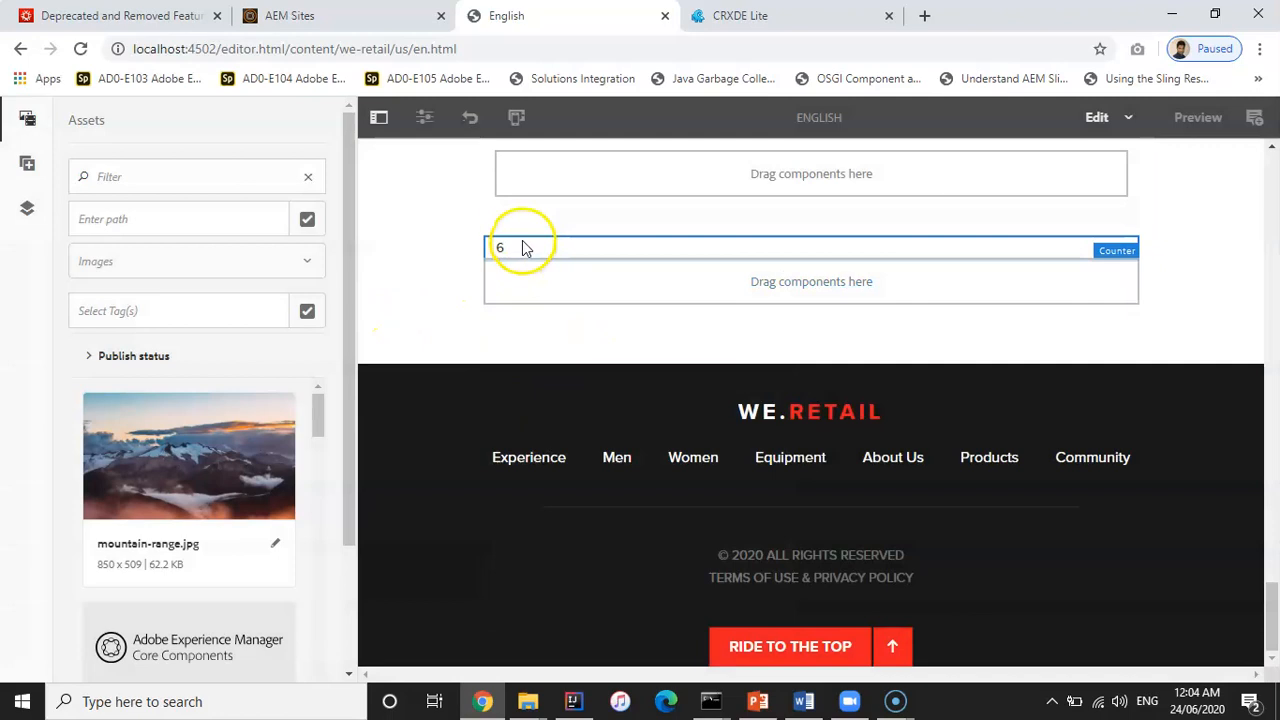
- Inspect the Count Component dialog's Count value of 6, then switch back to PowerPoint
double_click(520, 248)
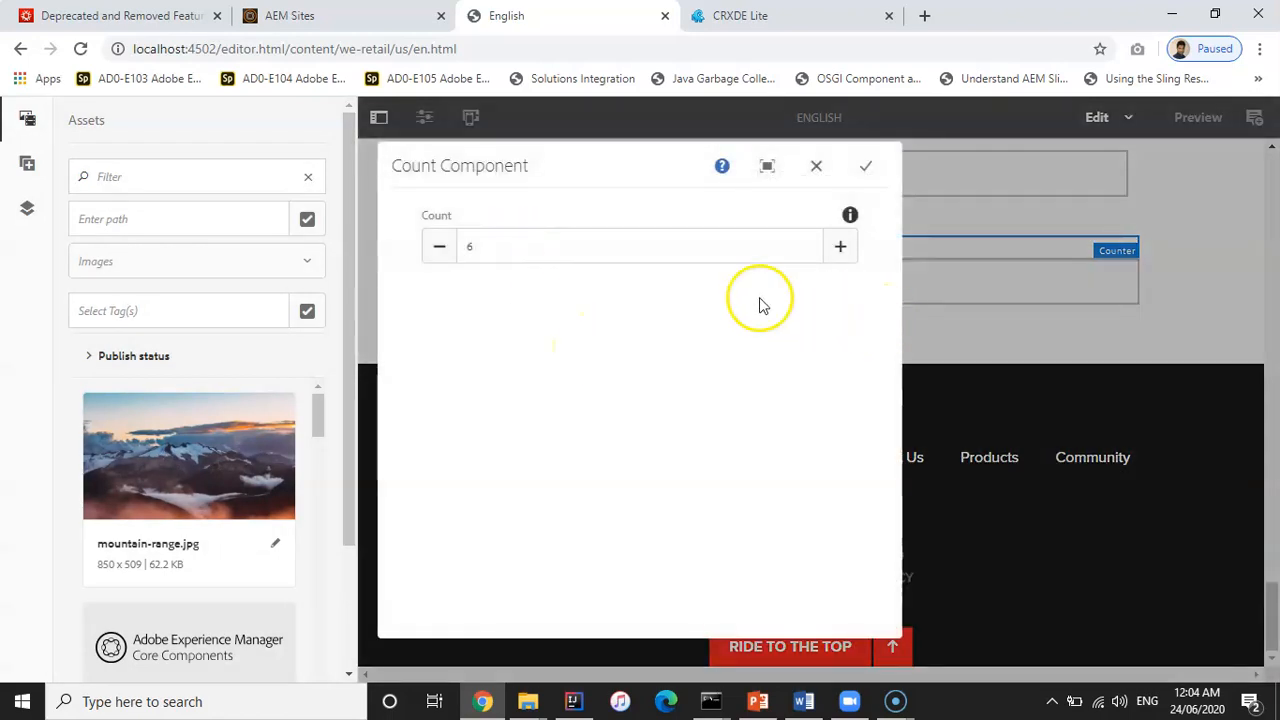
mouse_move(532, 212)
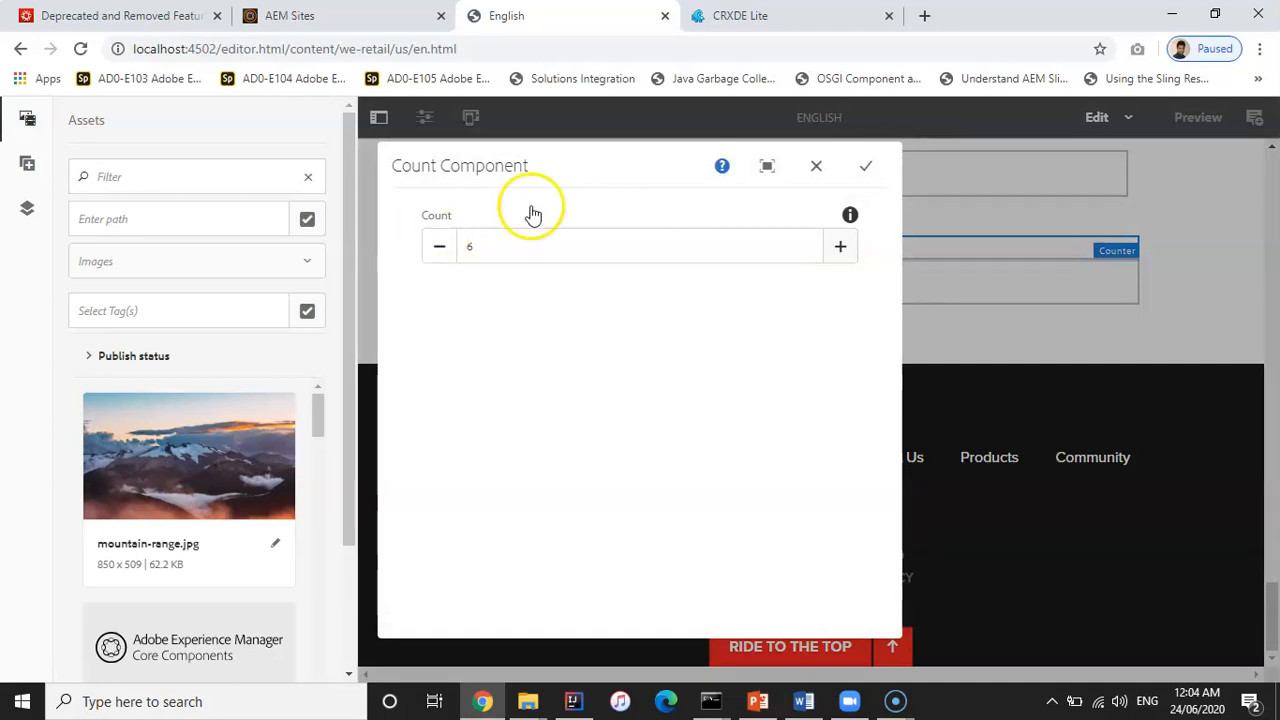
mouse_move(876, 264)
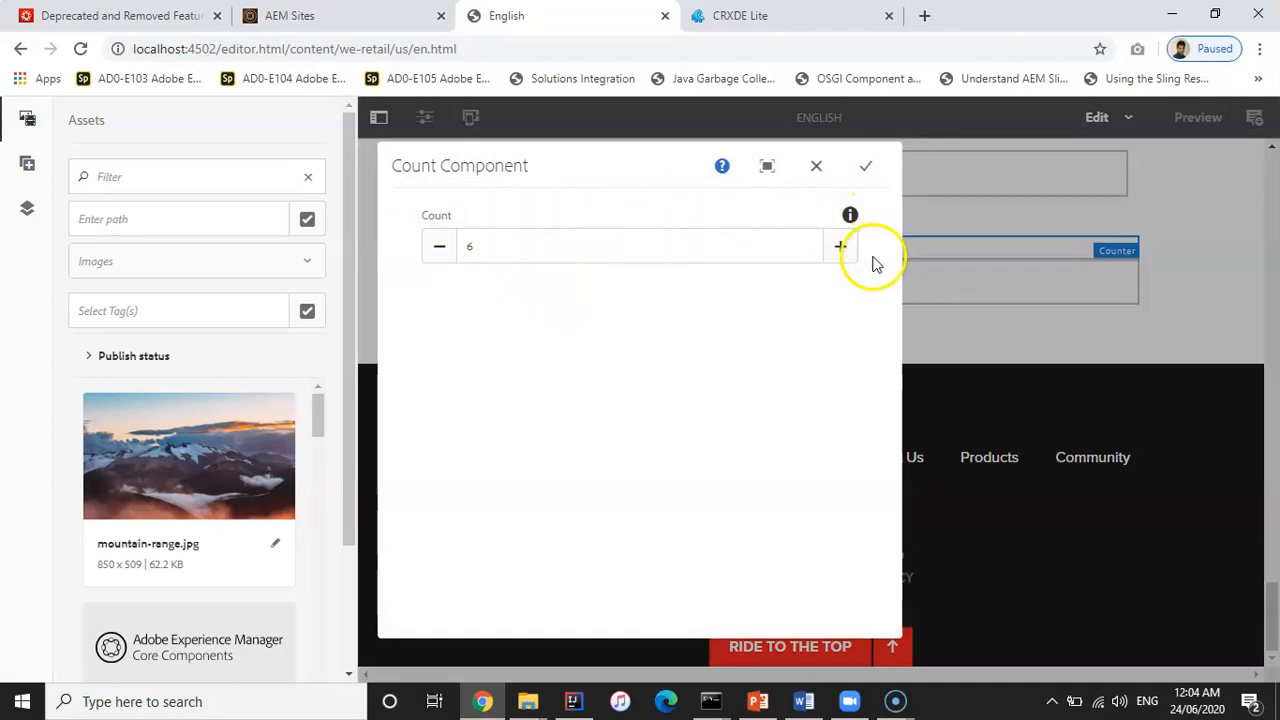
left_click(838, 246)
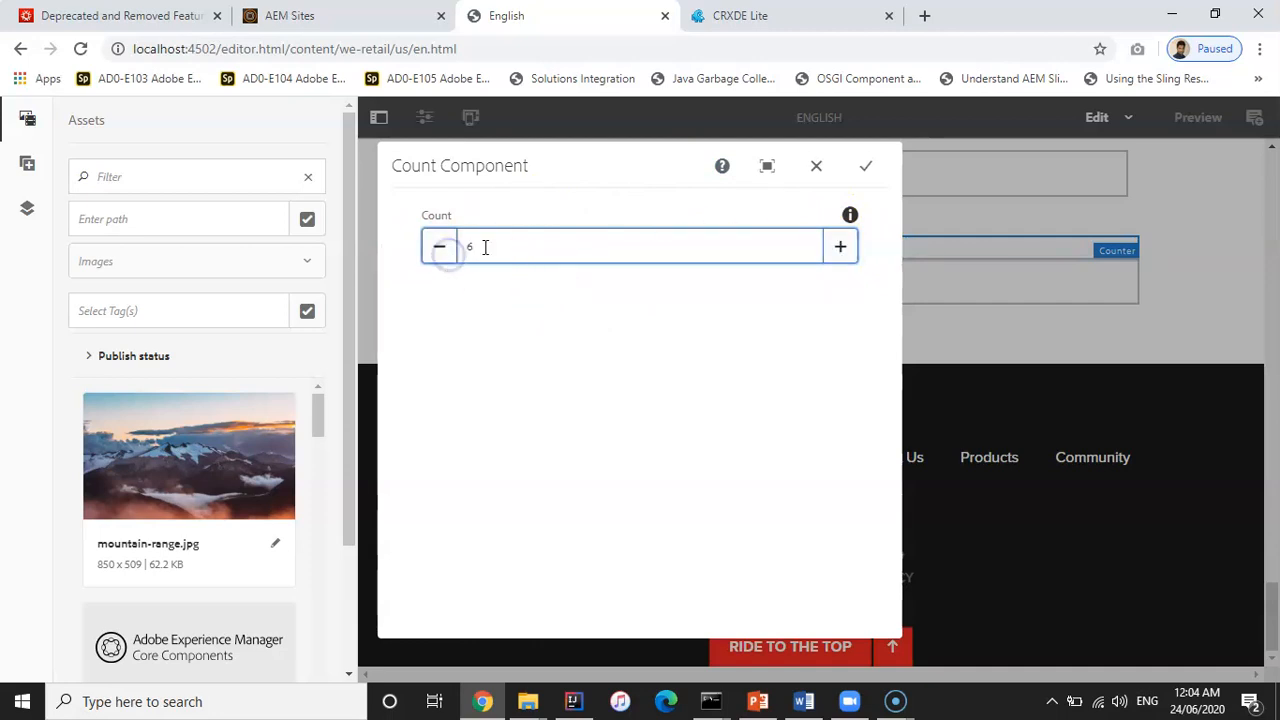
mouse_move(850, 216)
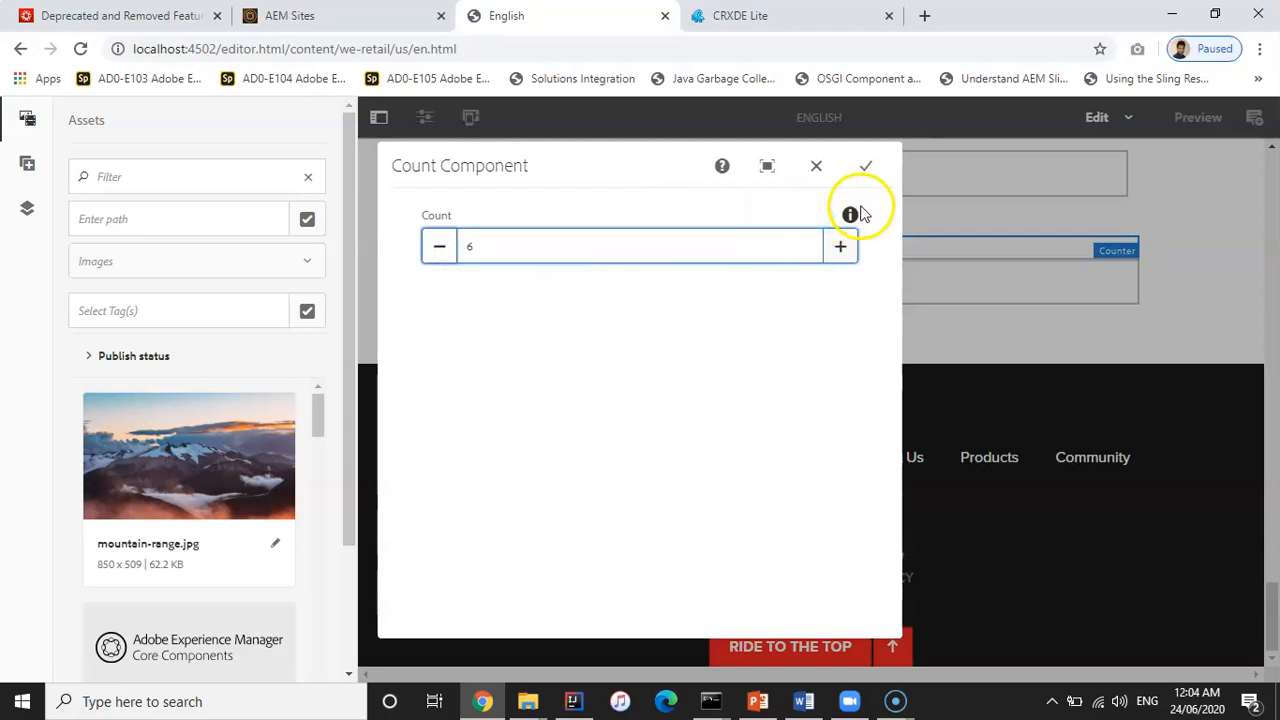
mouse_move(722, 166)
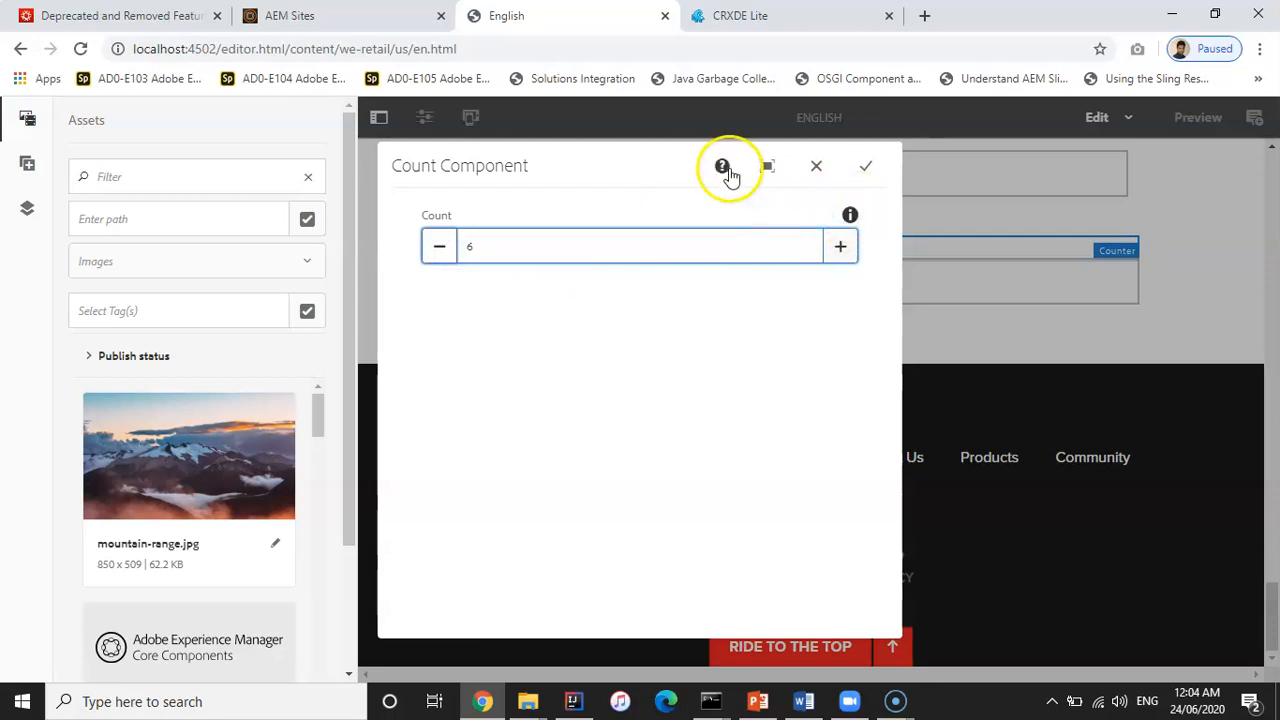
mouse_move(614, 176)
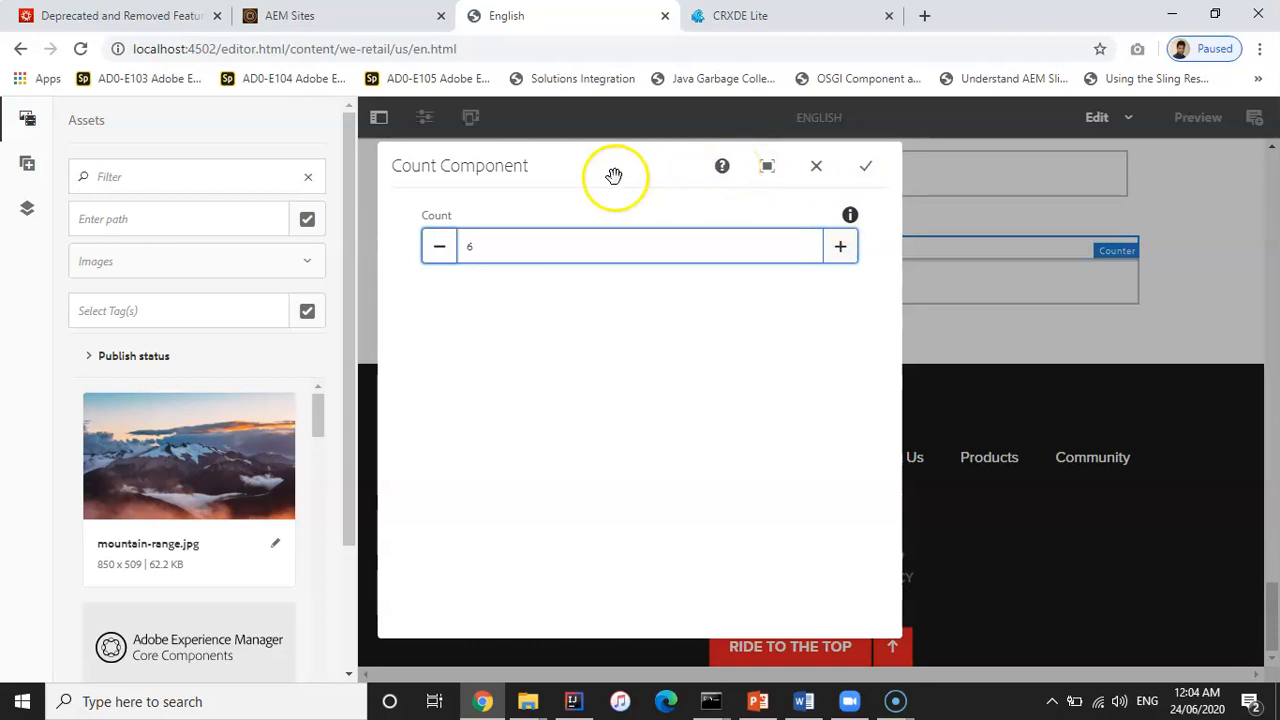
mouse_move(722, 166)
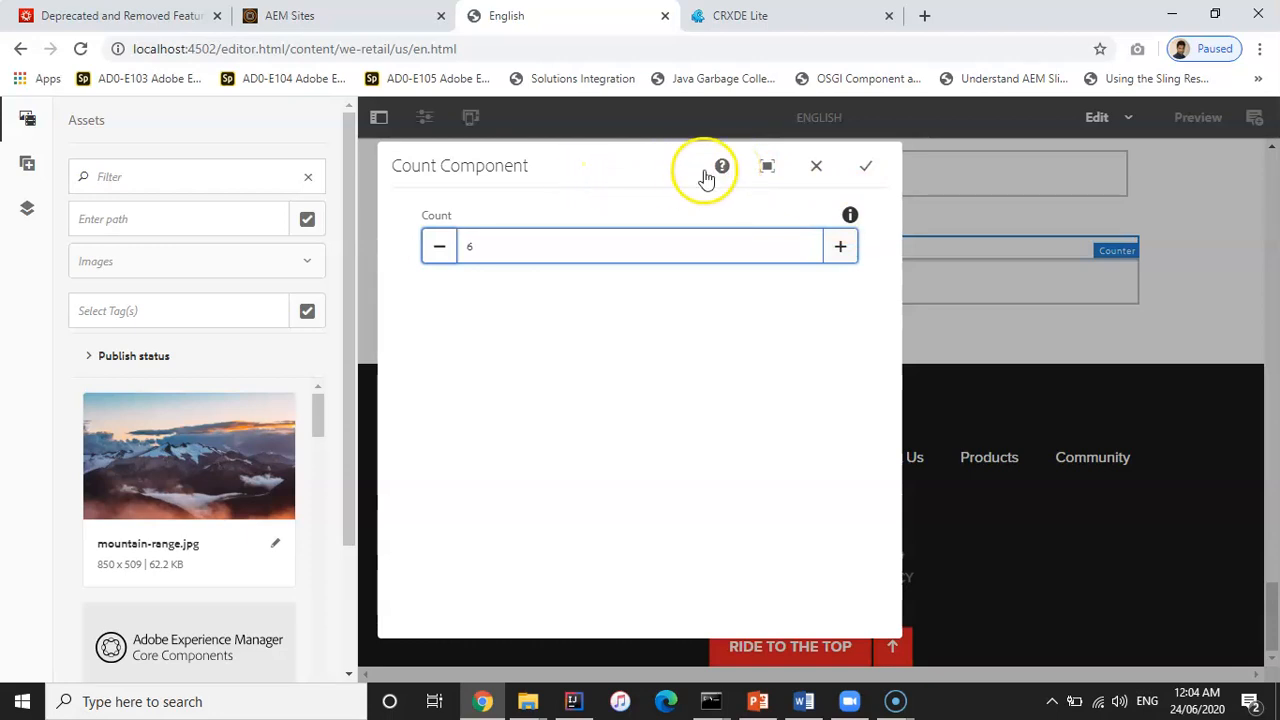
mouse_move(766, 166)
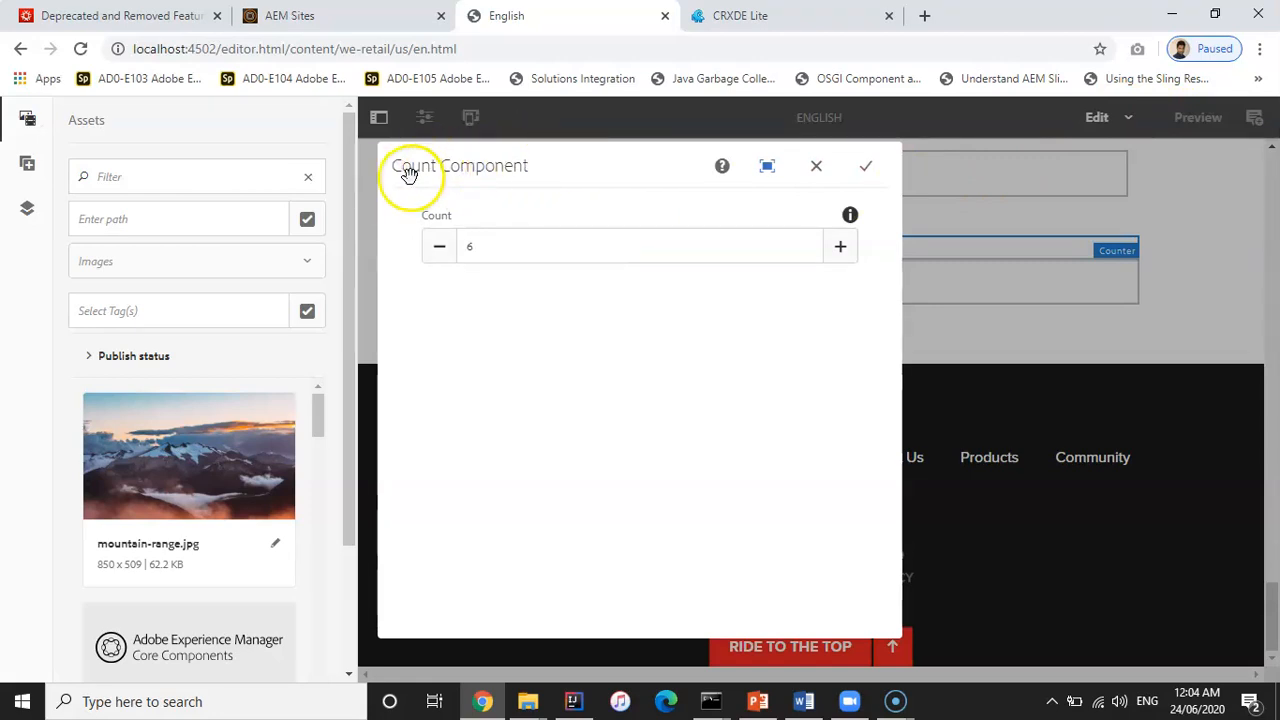
mouse_move(704, 124)
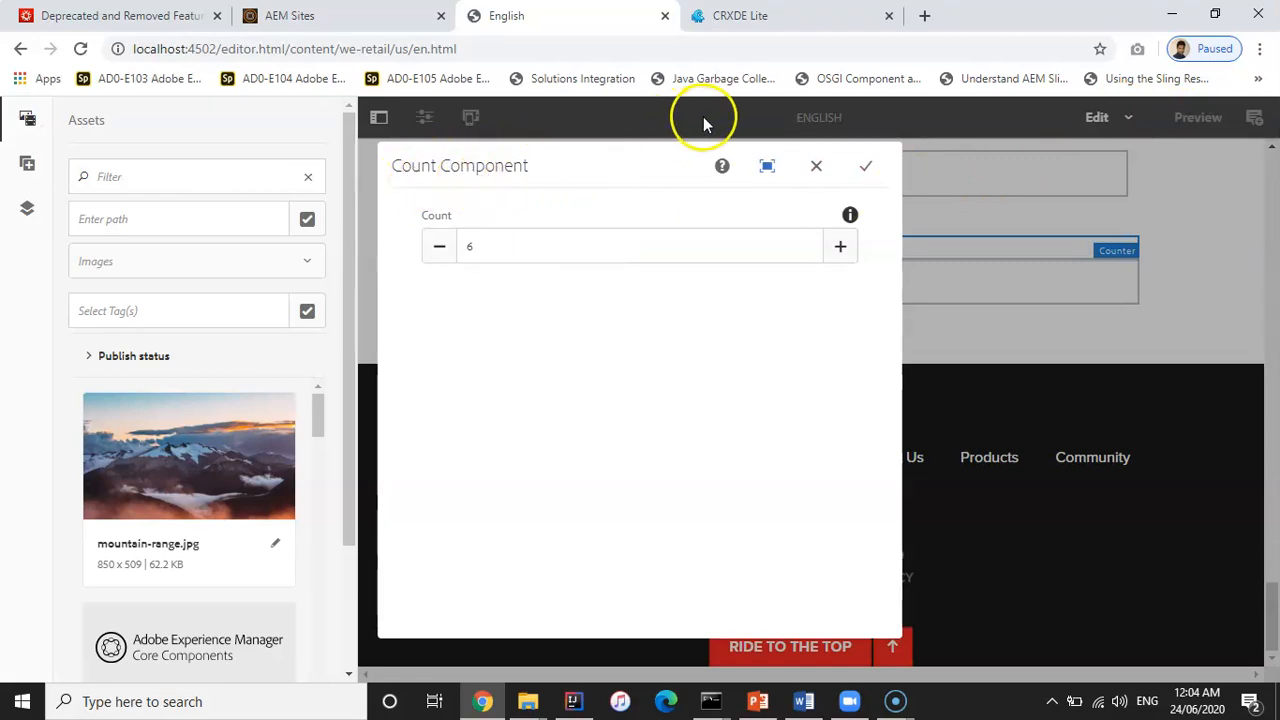
mouse_move(658, 548)
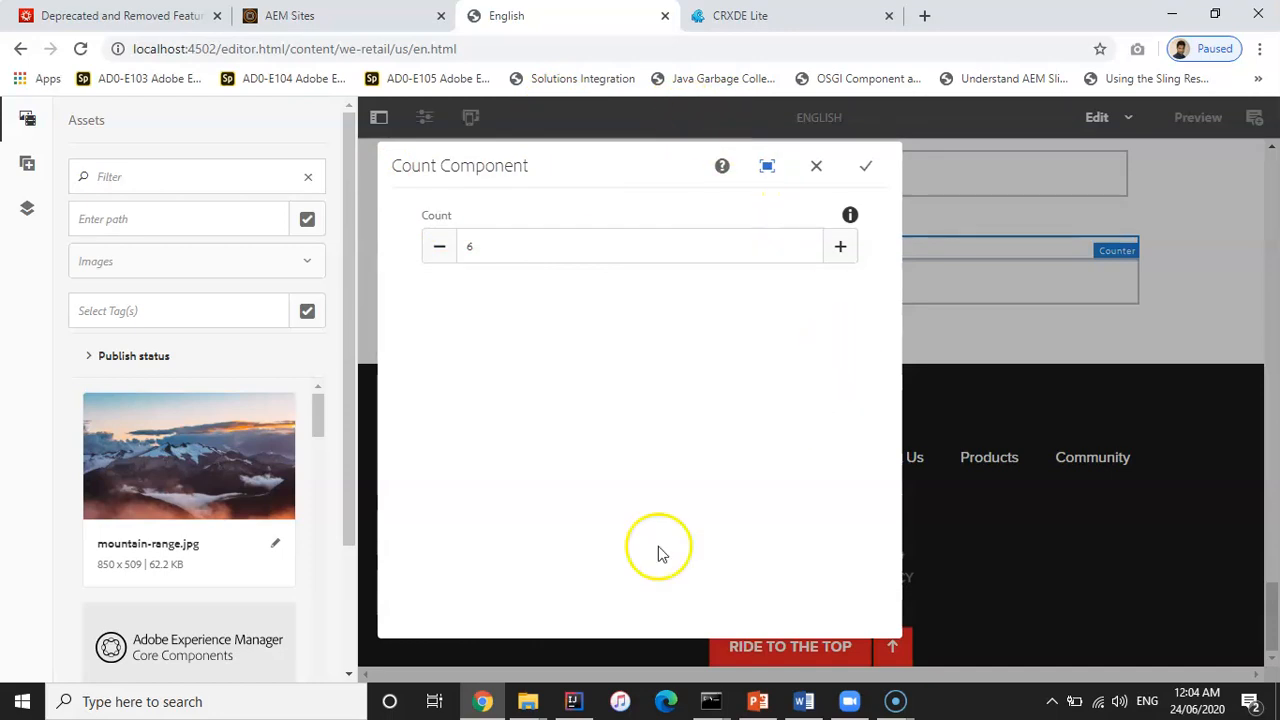
mouse_move(662, 518)
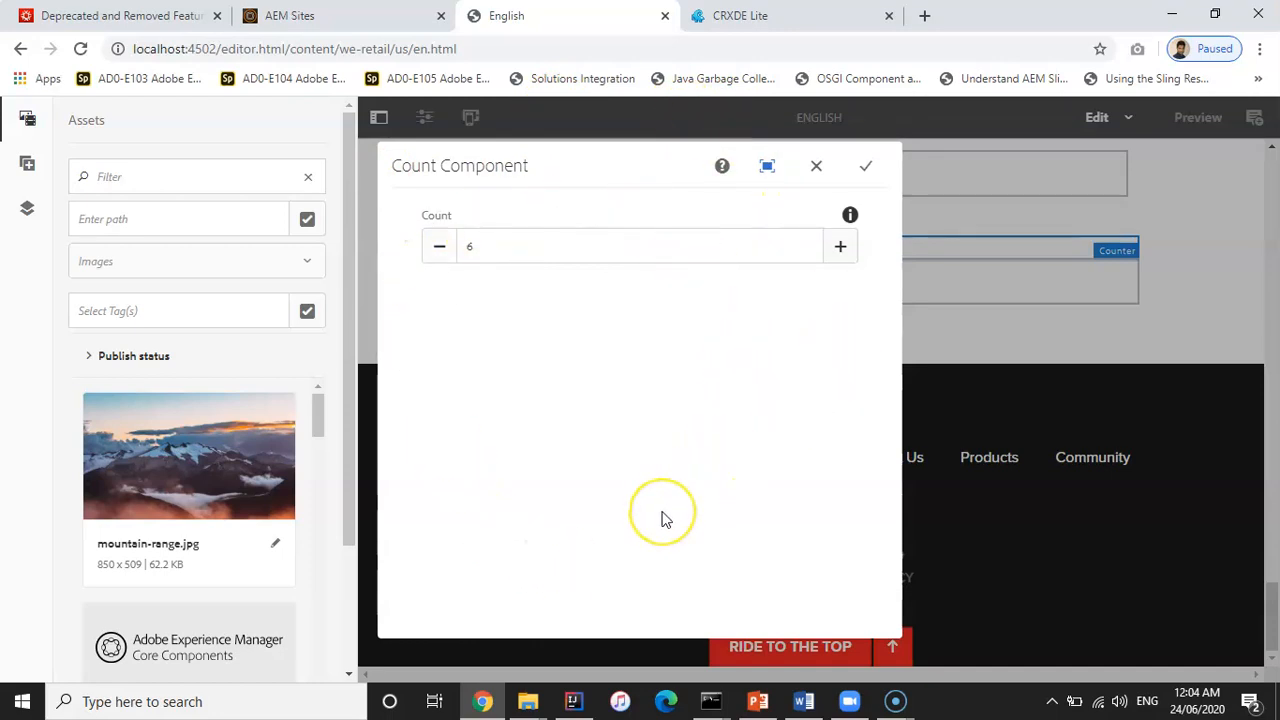
mouse_move(910, 380)
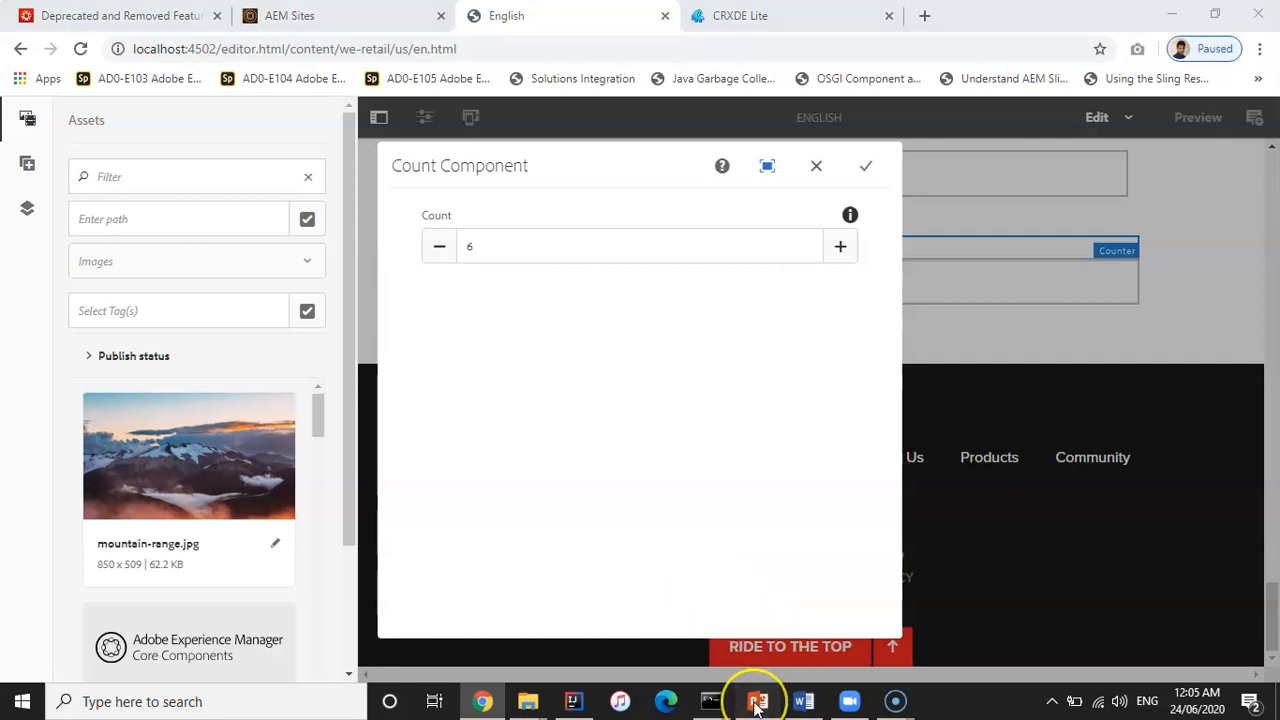
left_click(756, 700)
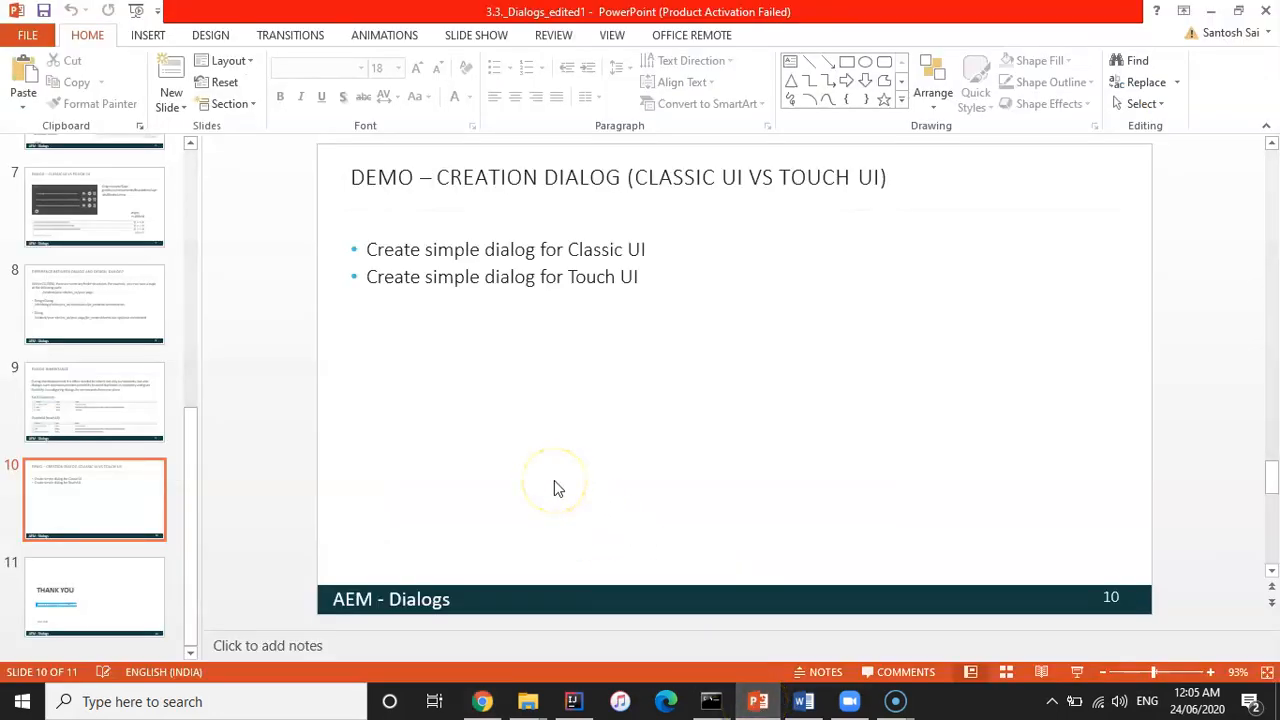